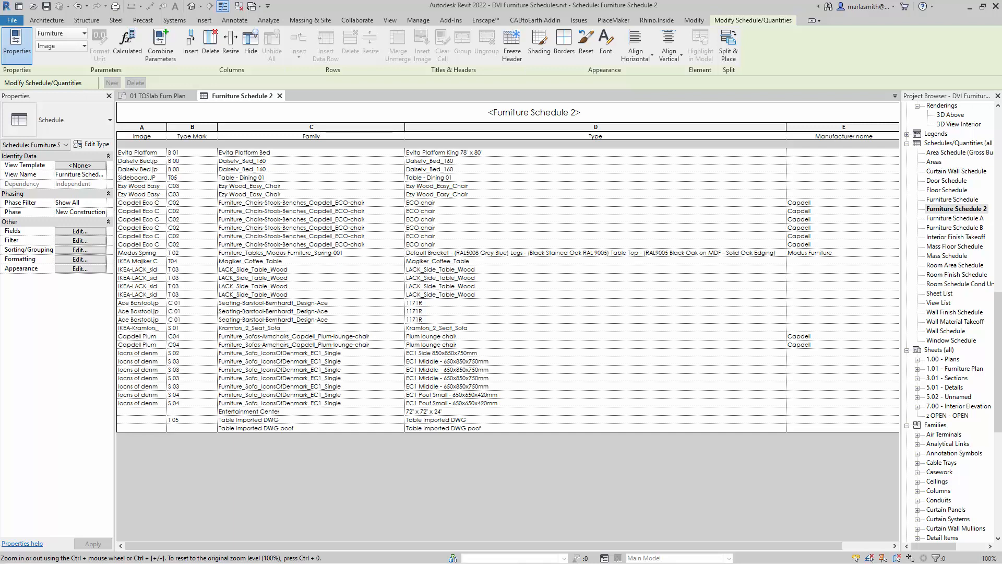
pyautogui.moveTo(460, 166)
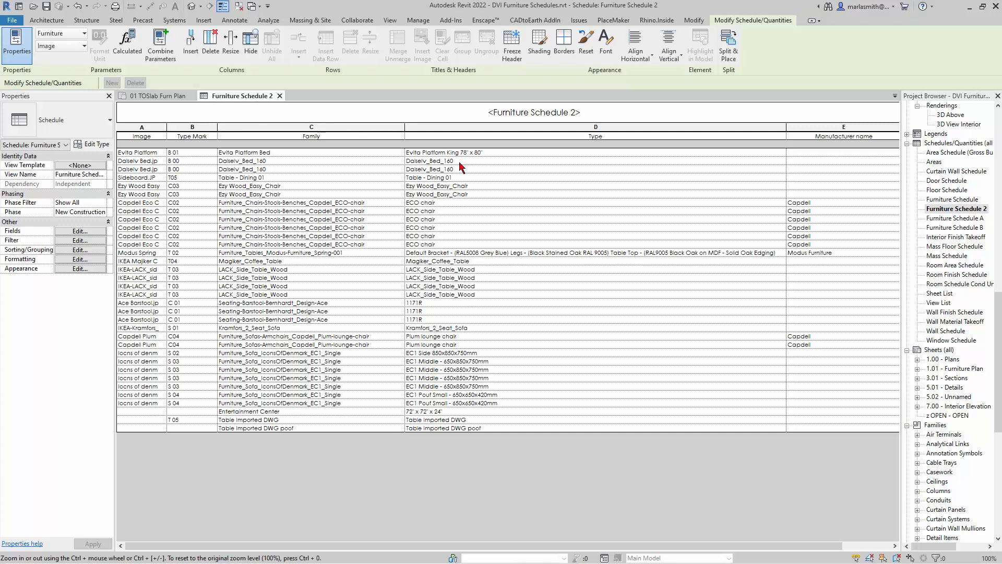
pyautogui.moveTo(192, 383)
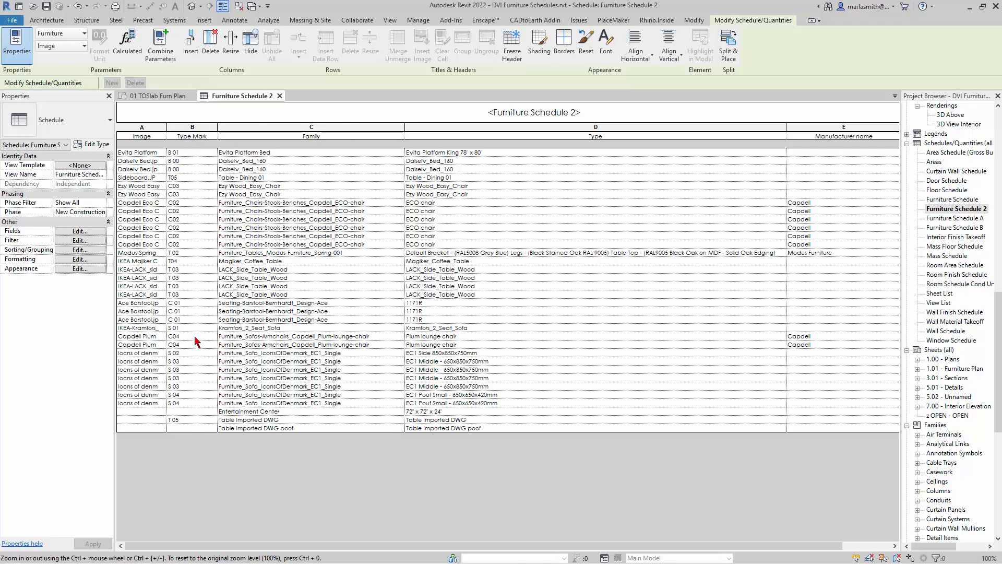
pyautogui.moveTo(138, 370)
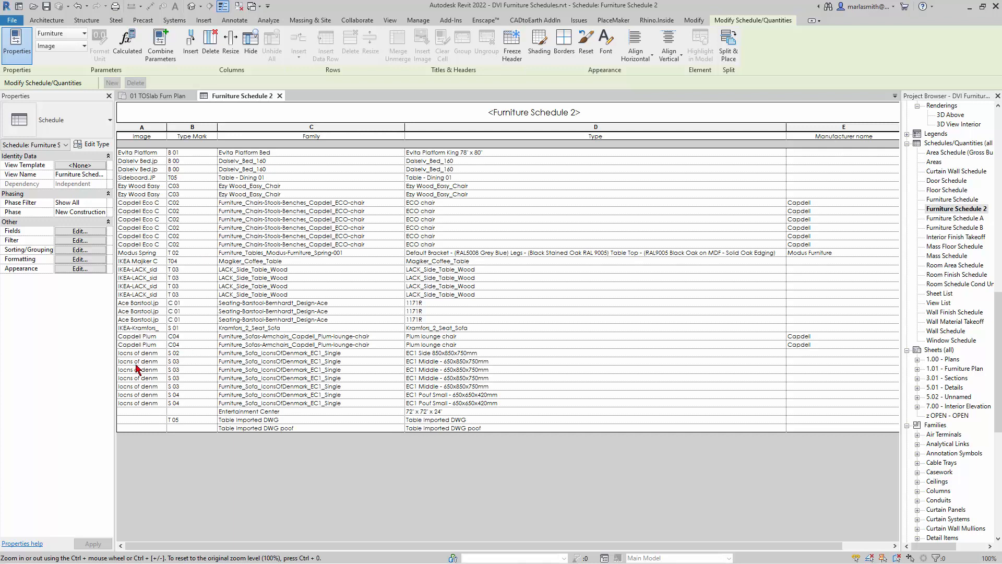
pyautogui.moveTo(157, 374)
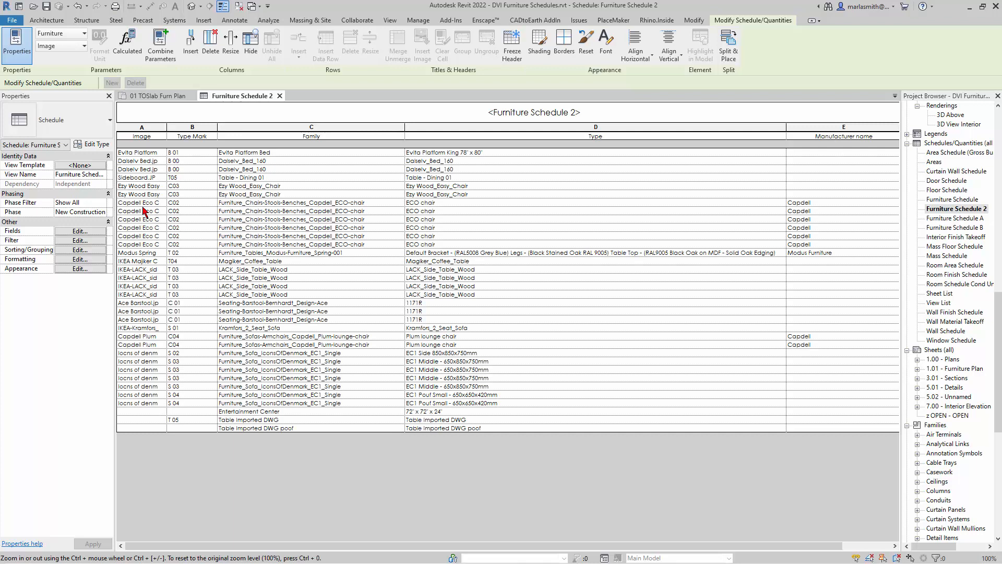
pyautogui.moveTo(241, 325)
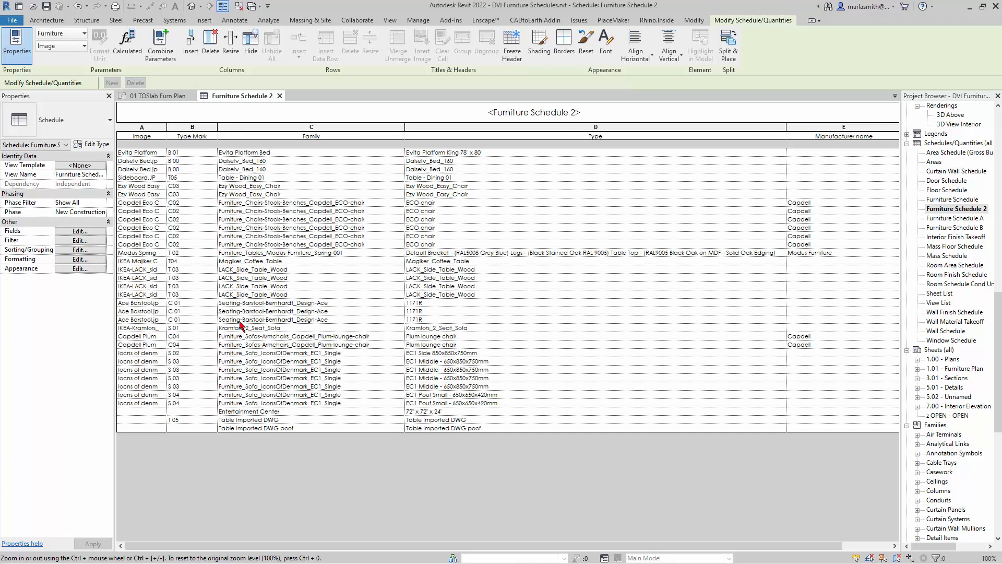
pyautogui.moveTo(239, 261)
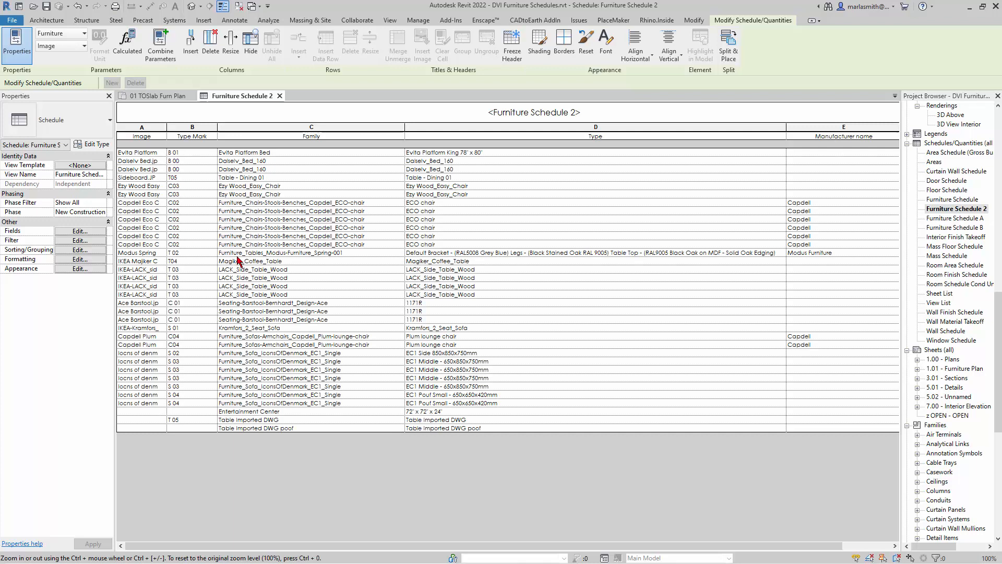
pyautogui.moveTo(120, 261)
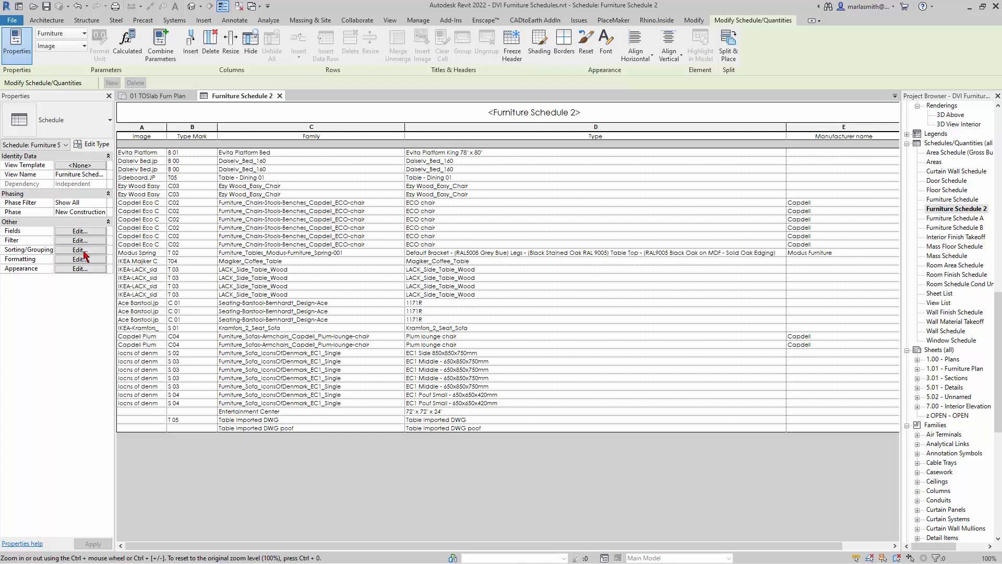
# Sort Furniture Schedule 2 by Type Mark via Sorting/Grouping.
pyautogui.click(78, 250)
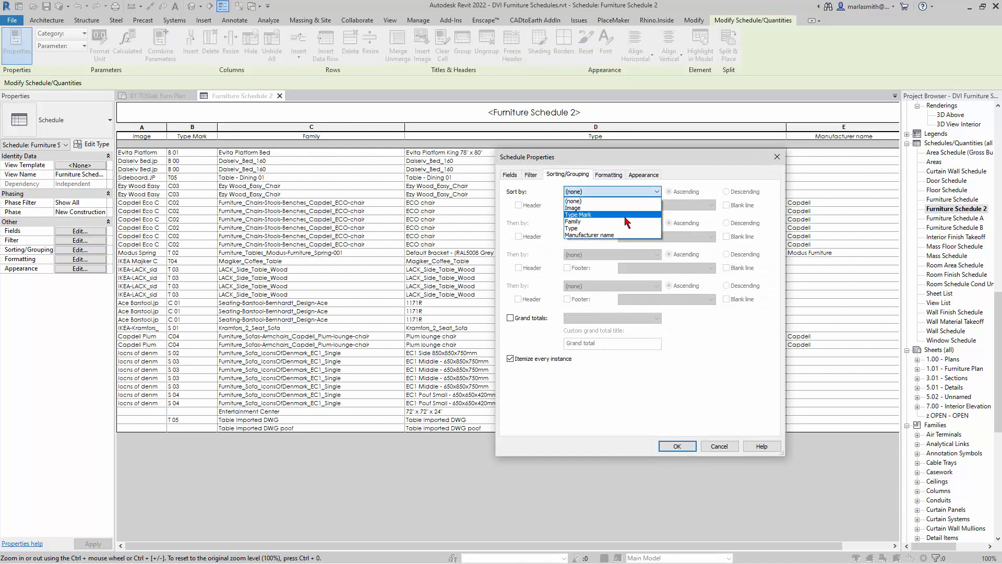
pyautogui.click(677, 446)
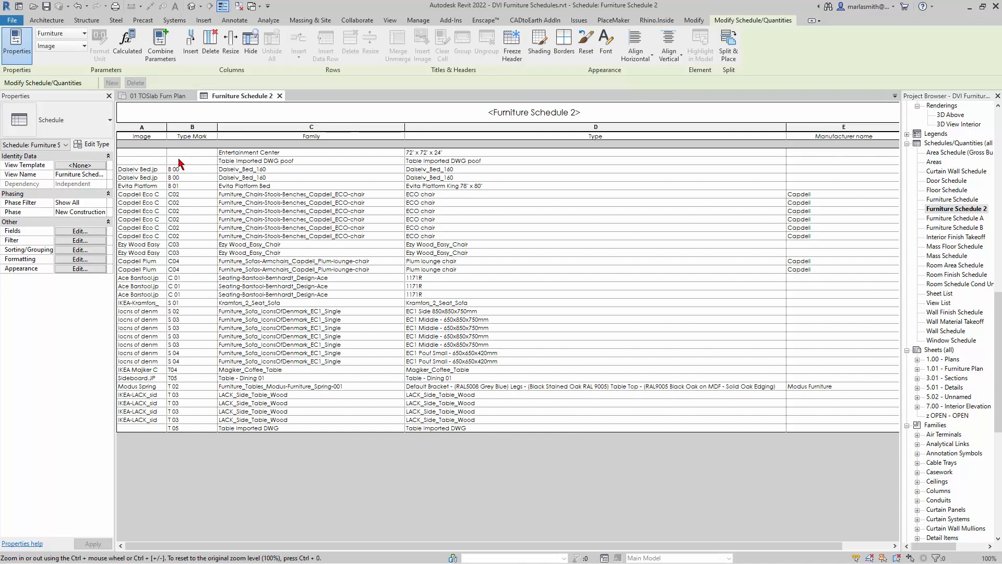
# Assign T 06 to Table Imported DWG poof and E 01 to Entertainment Center, applying each to all elements.
pyautogui.click(190, 160)
pyautogui.write('T05')
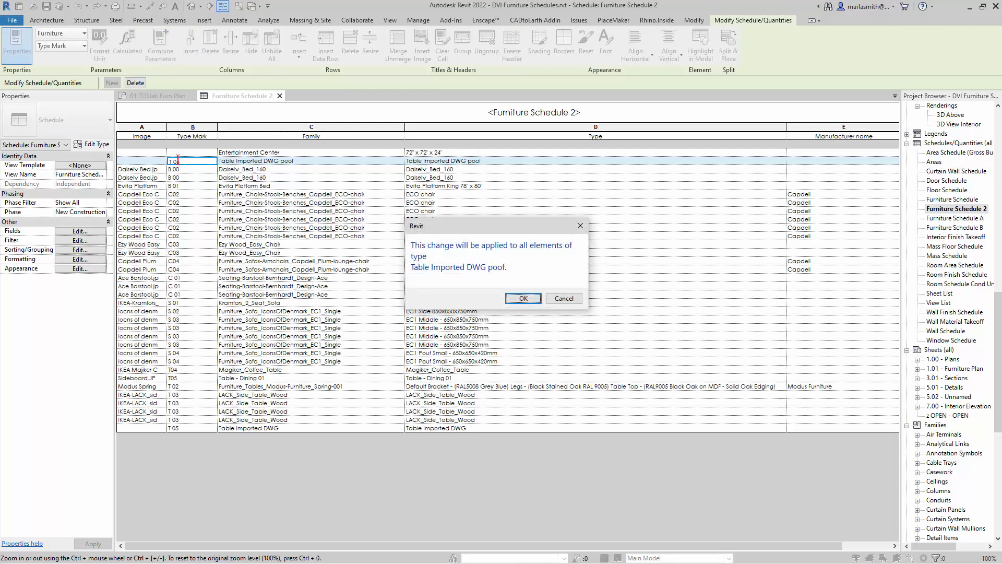
pyautogui.click(522, 299)
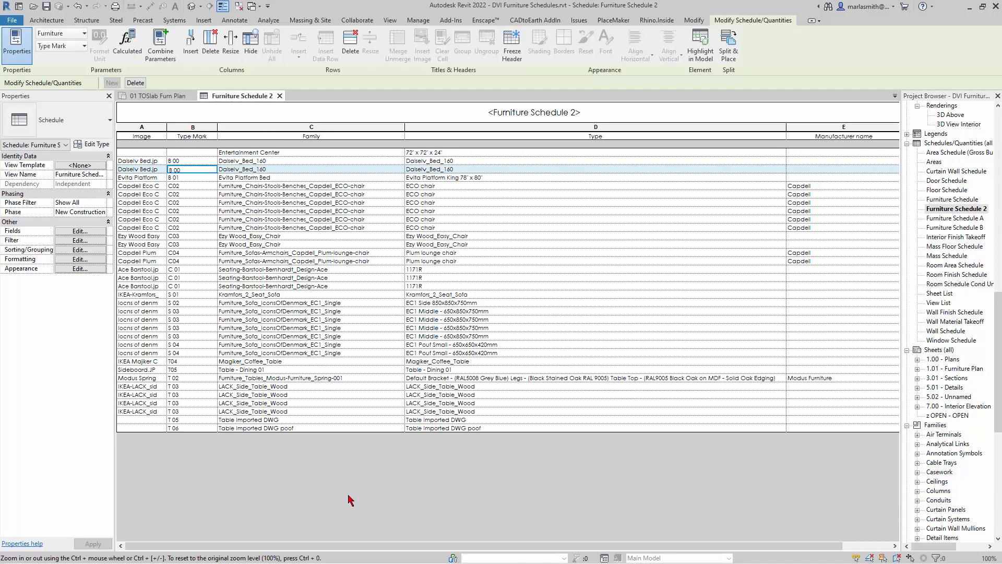
pyautogui.moveTo(185, 434)
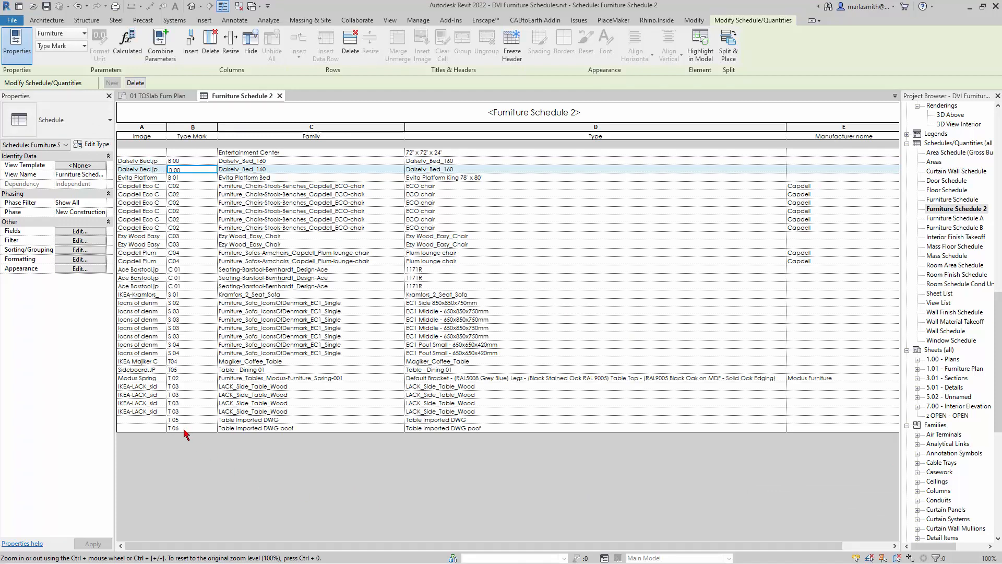
pyautogui.moveTo(189, 157)
pyautogui.write('E 00')
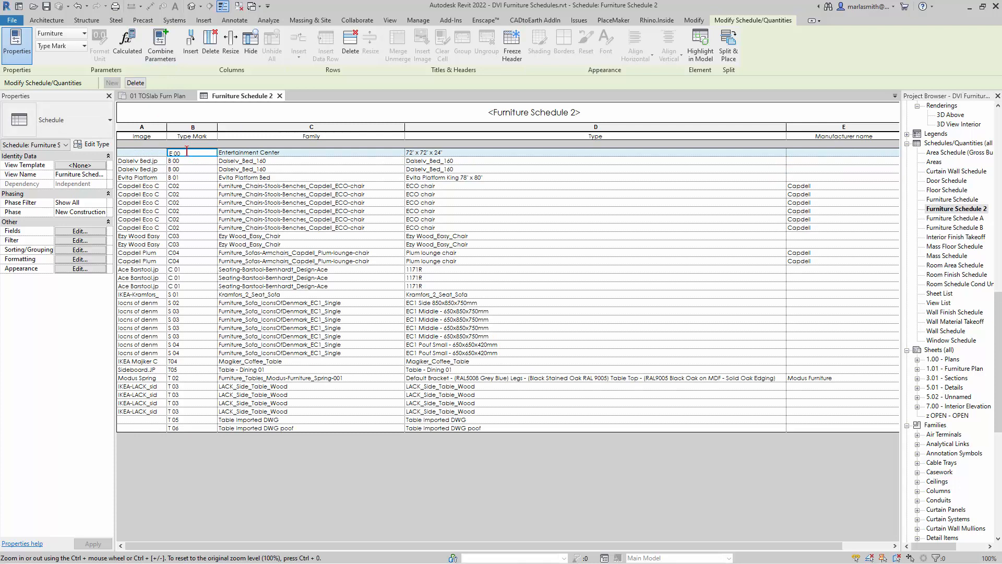
pyautogui.write('E 01')
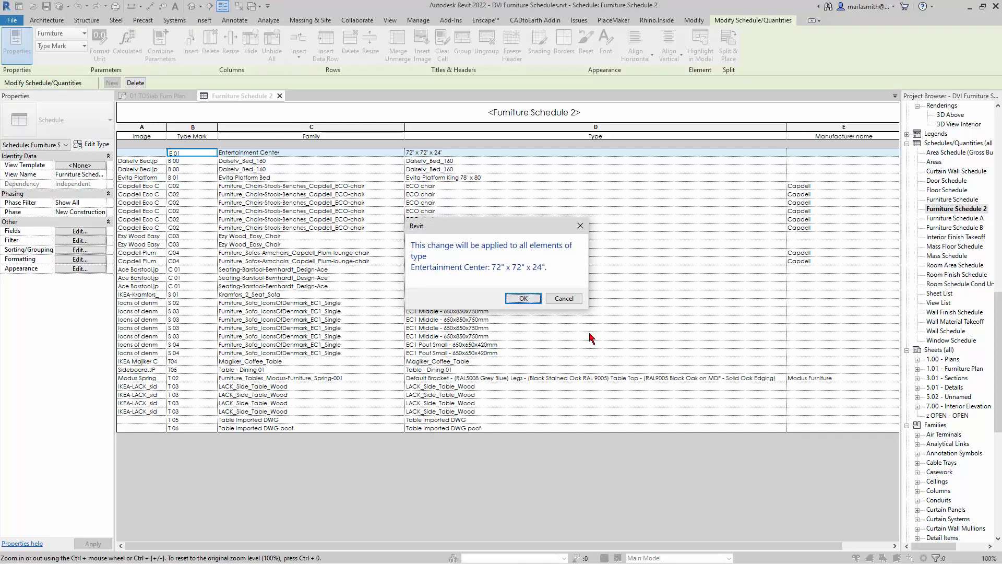
pyautogui.click(522, 297)
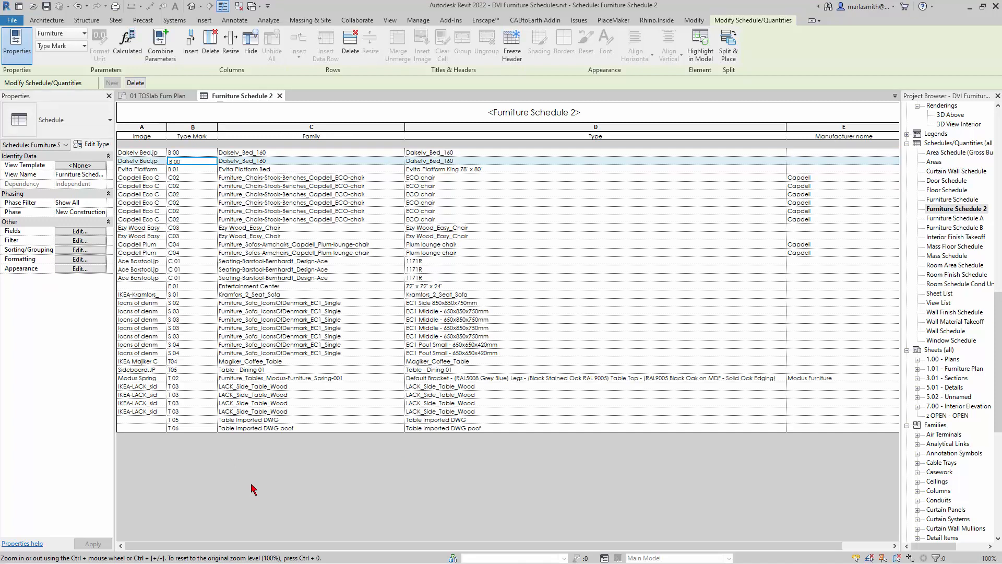
pyautogui.moveTo(158, 258)
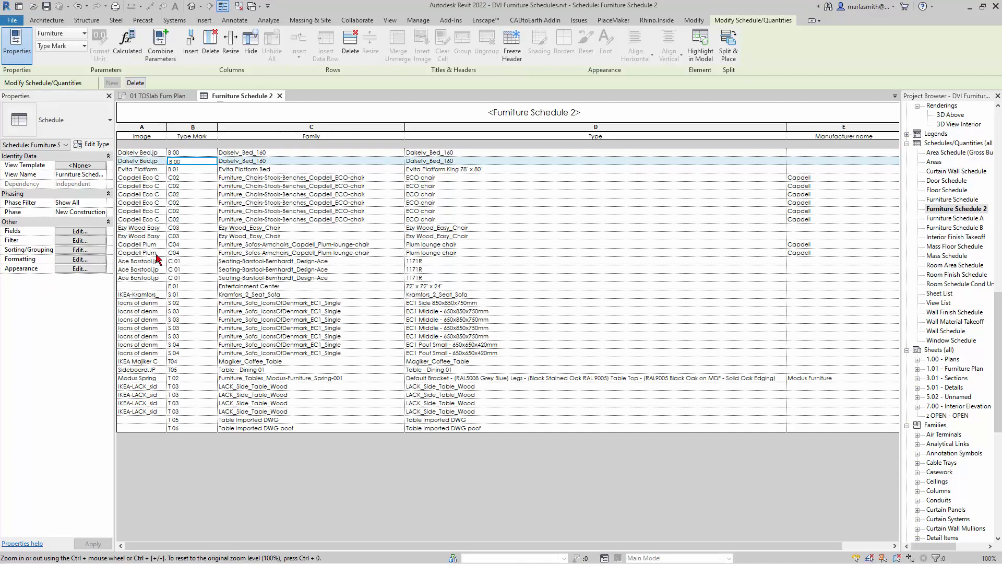
# Add blank lines between Type Mark groups and stop itemizing every instance.
pyautogui.click(79, 249)
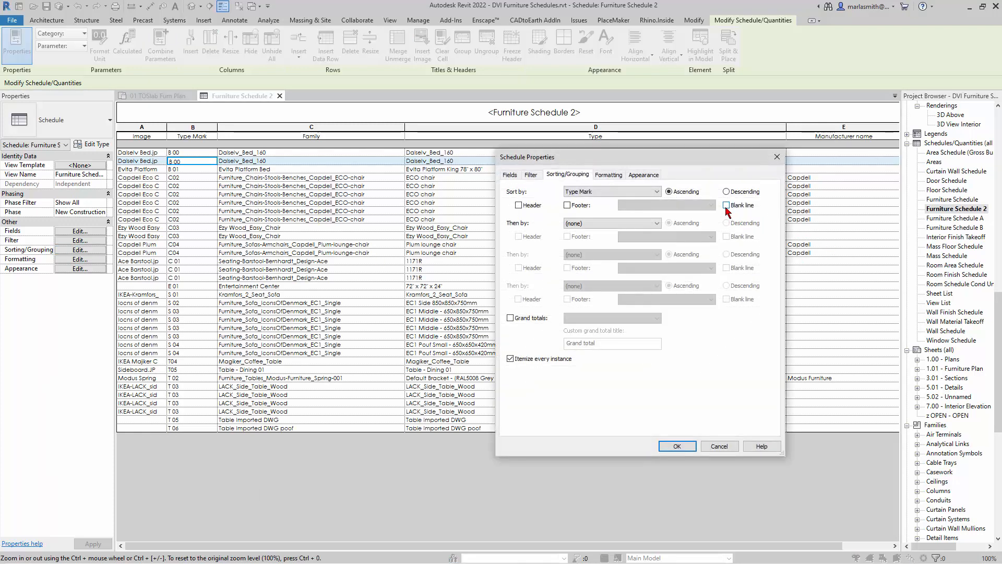
pyautogui.click(676, 445)
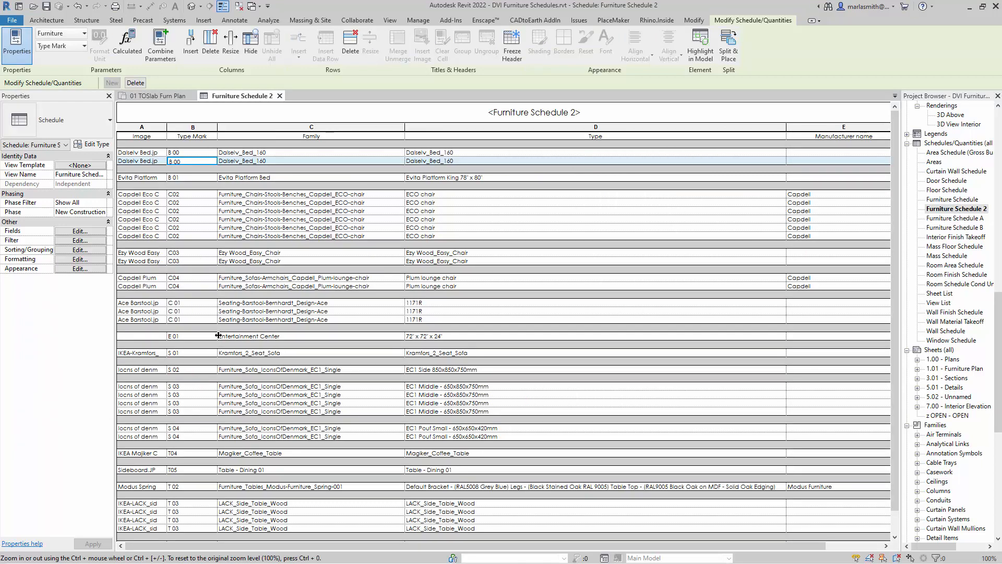
pyautogui.moveTo(206, 414)
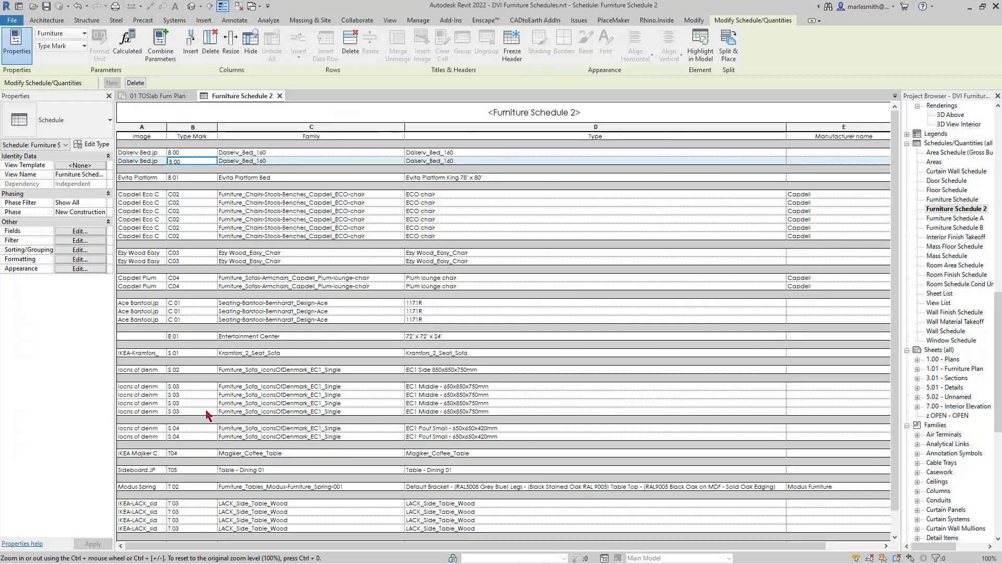
pyautogui.scroll(-3)
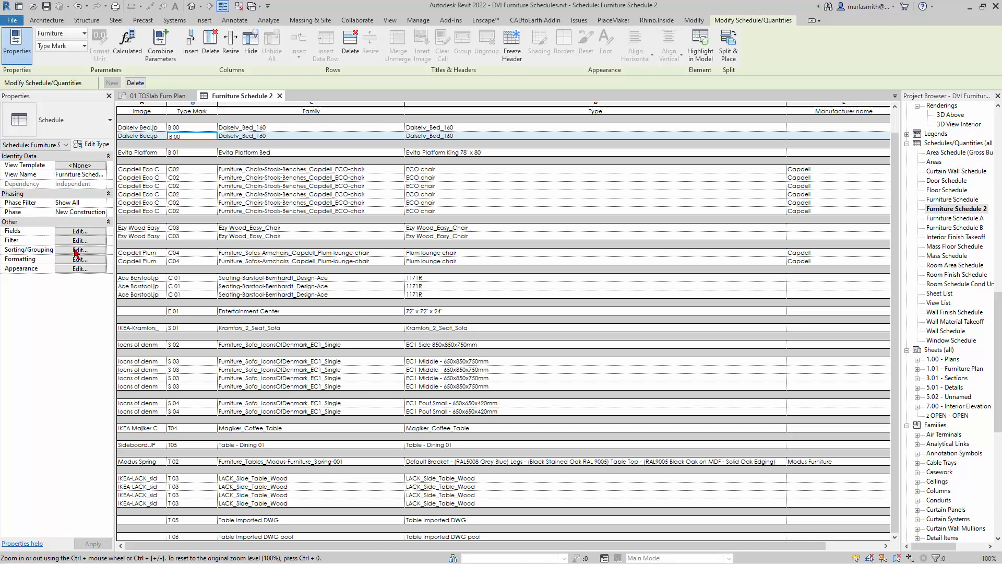
pyautogui.click(79, 250)
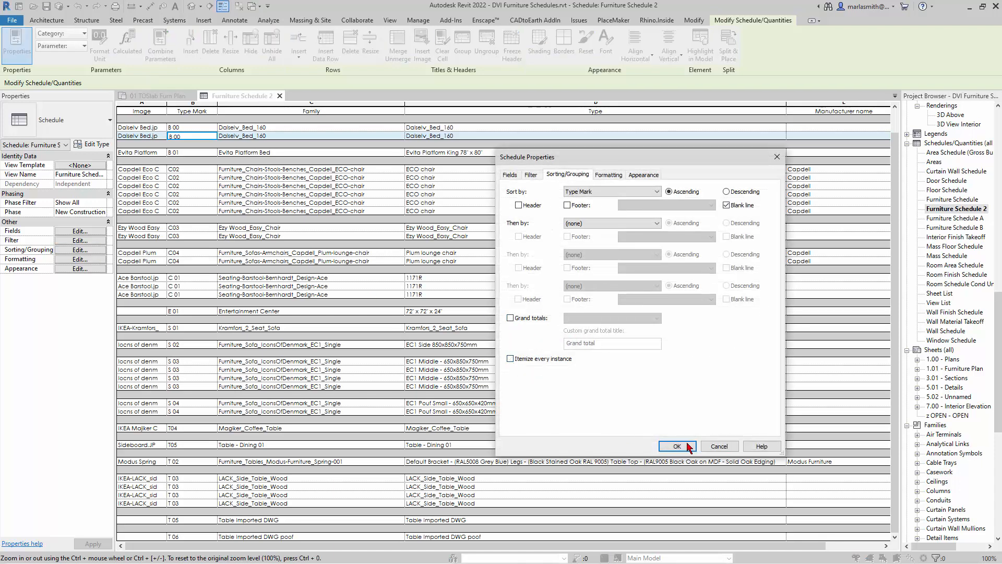
pyautogui.click(676, 445)
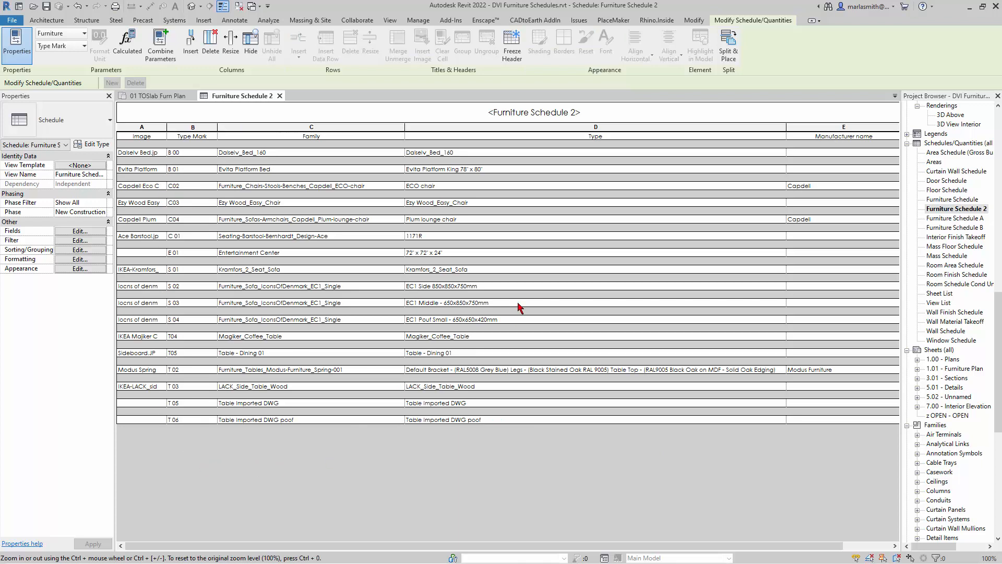
pyautogui.moveTo(517, 551)
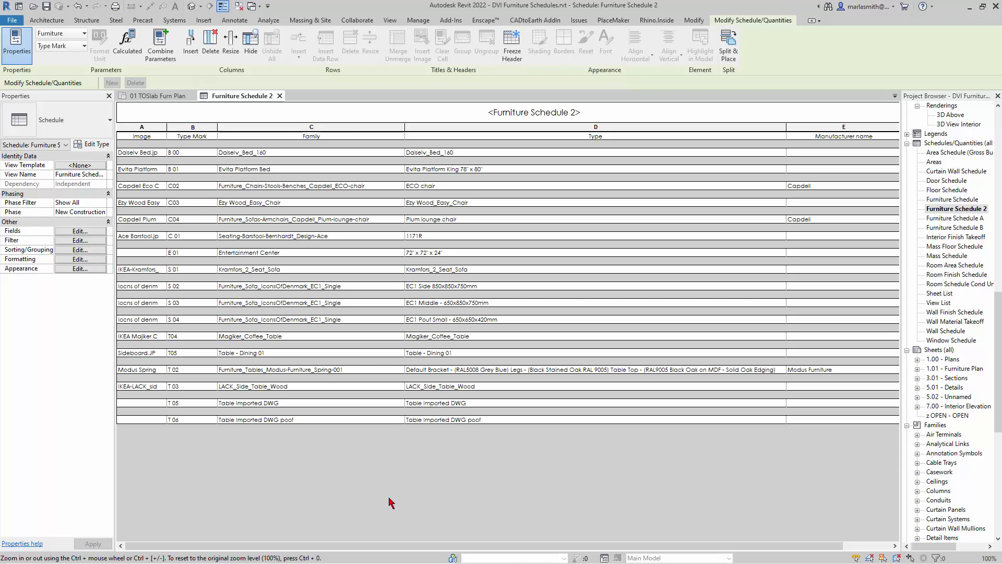
pyautogui.moveTo(568, 8)
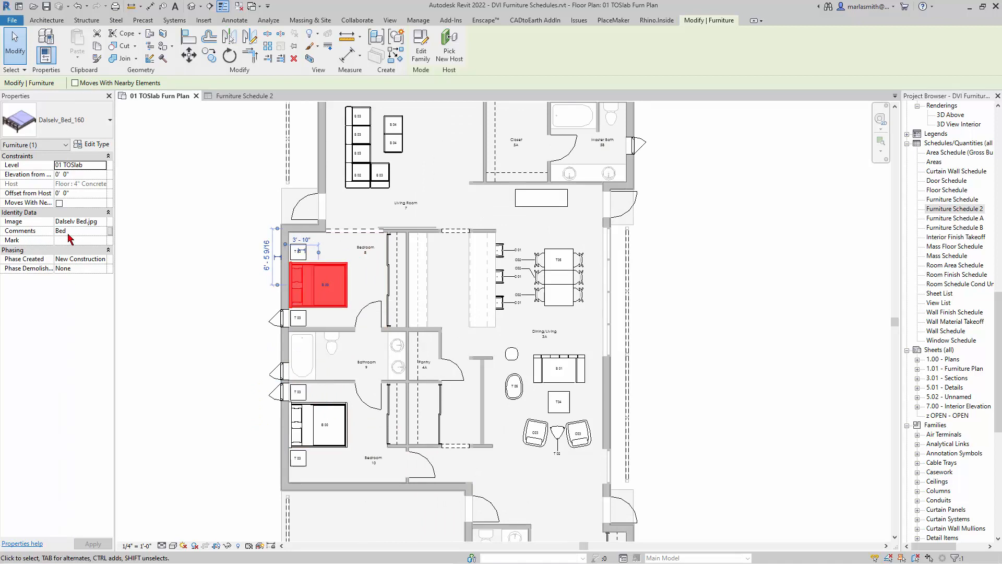
# Return to Furniture Schedule 2 after checking a bed's properties in the plan.
pyautogui.click(243, 95)
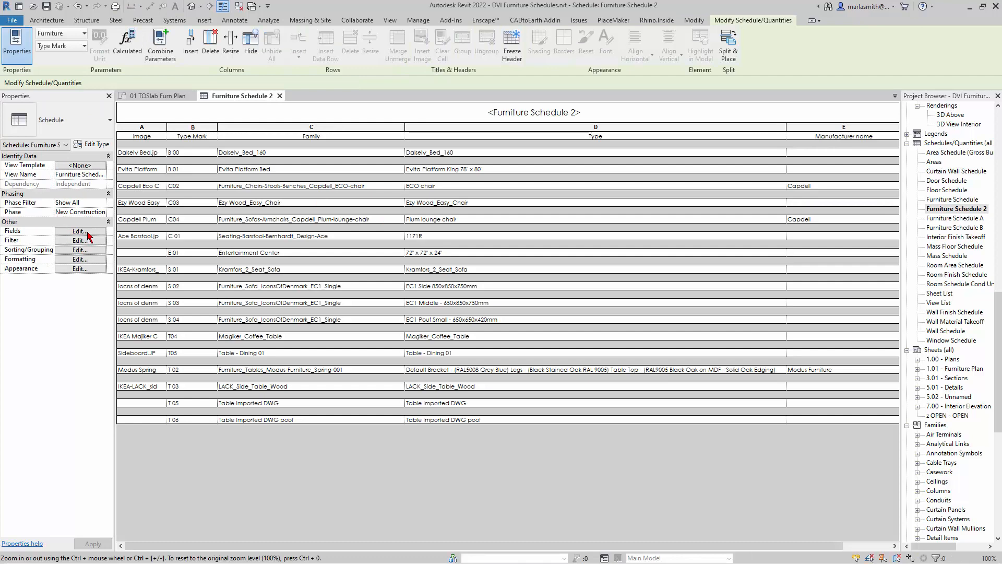
# Add the Comments field to the schedule's scheduled fields.
pyautogui.click(80, 230)
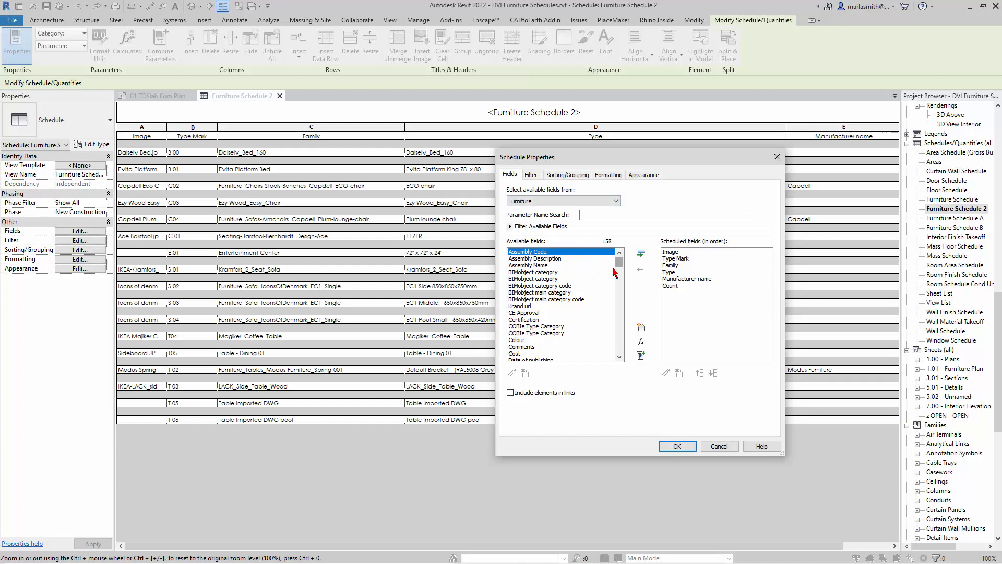
pyautogui.click(523, 347)
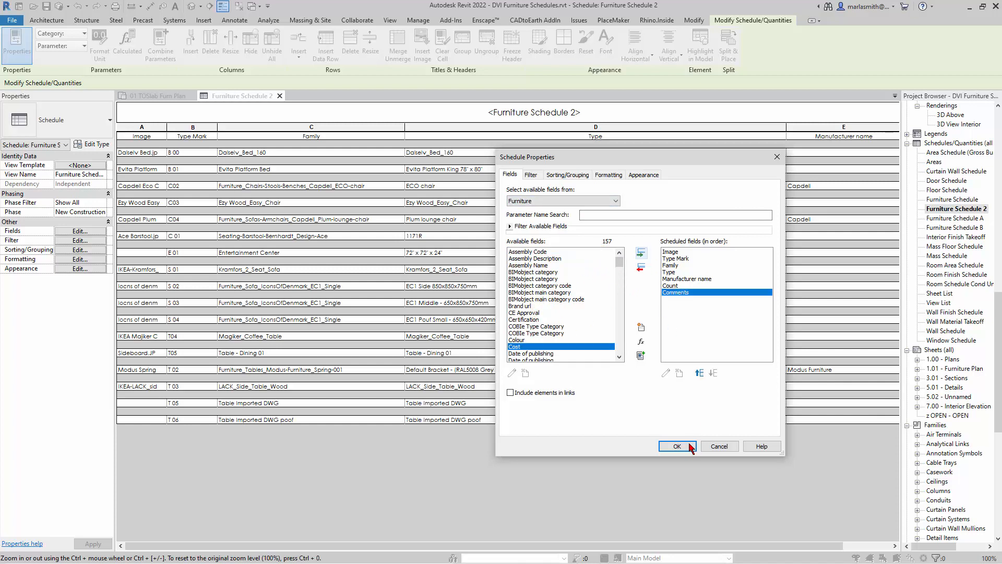
pyautogui.click(677, 446)
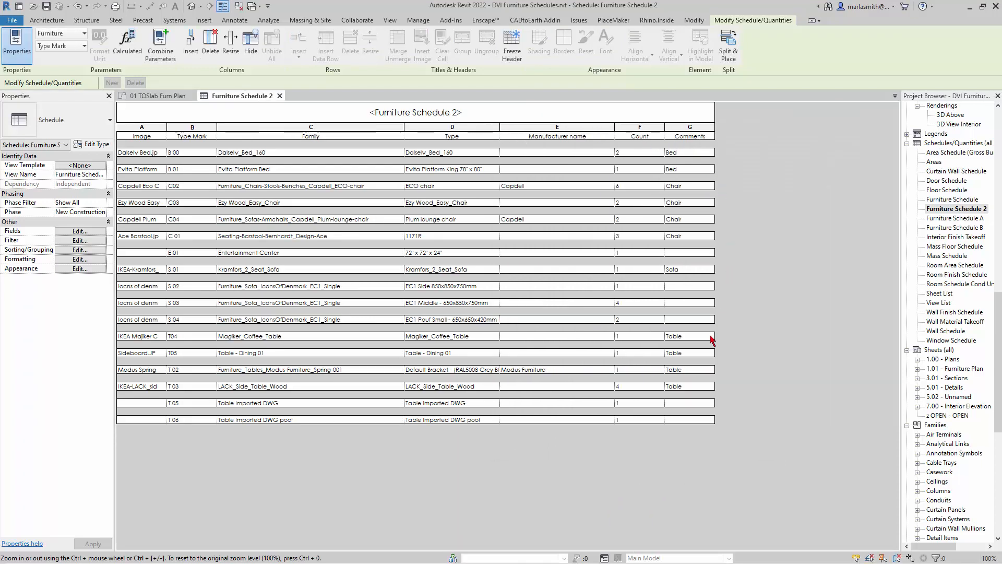
pyautogui.moveTo(674, 187)
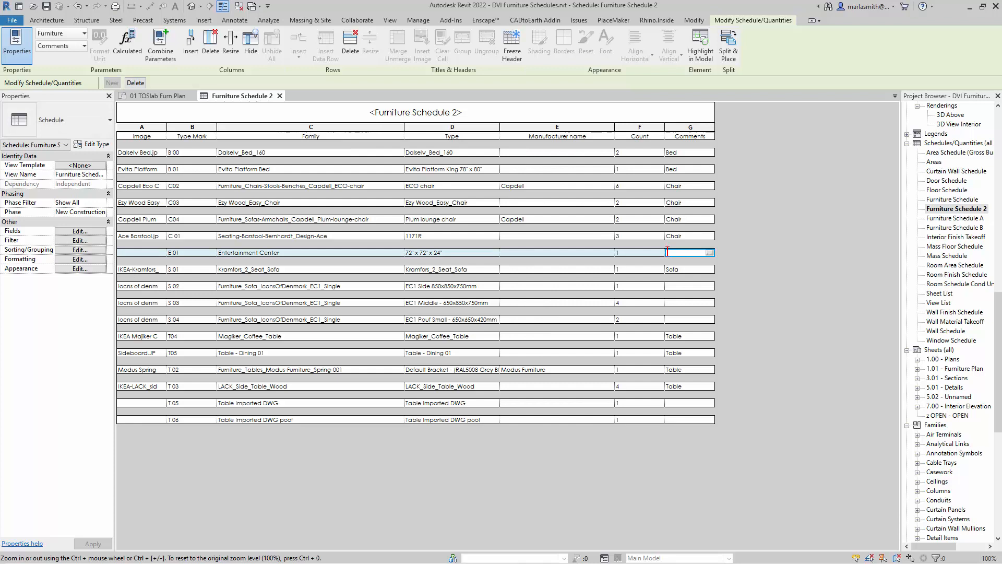
# Enter Casework for the Entertainment Center and set S.02–S.04 sofas' comments to Sofa.
pyautogui.write('En')
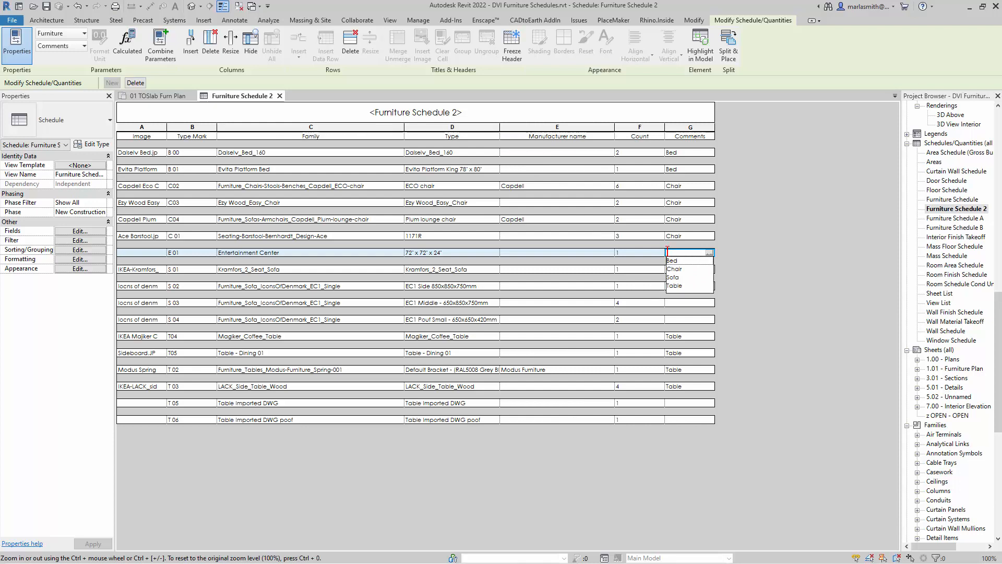
pyautogui.write('Casework')
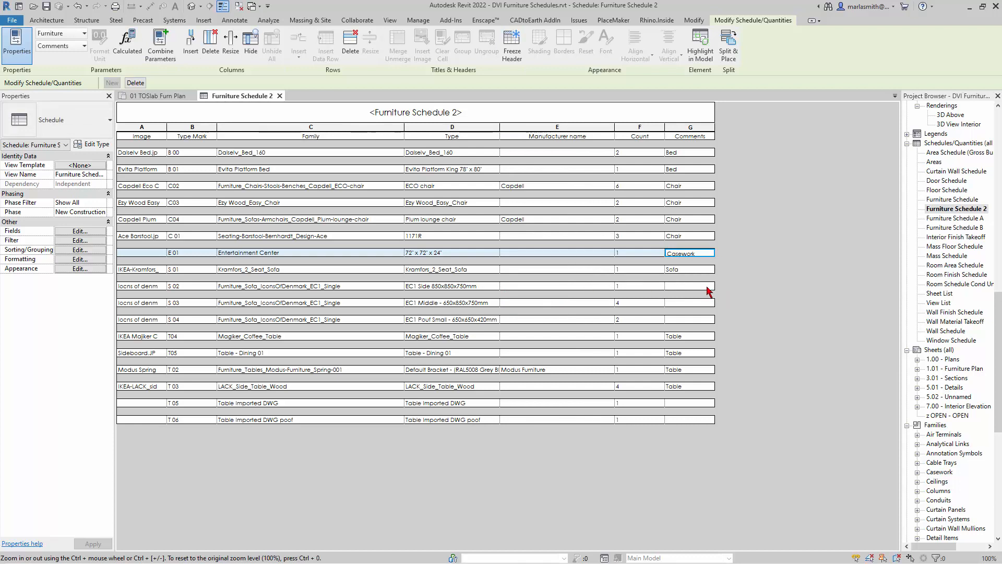
pyautogui.click(690, 286)
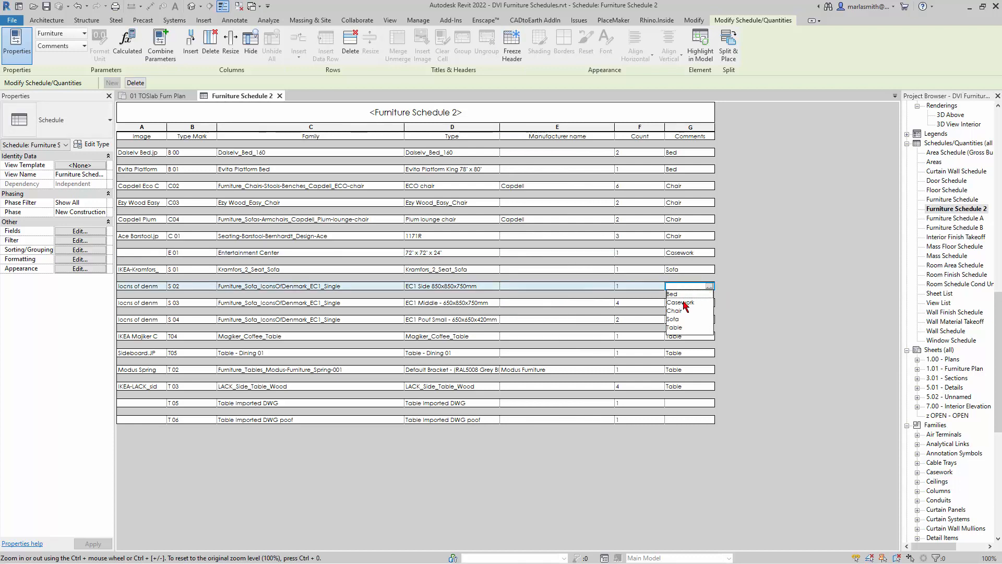
pyautogui.click(673, 319)
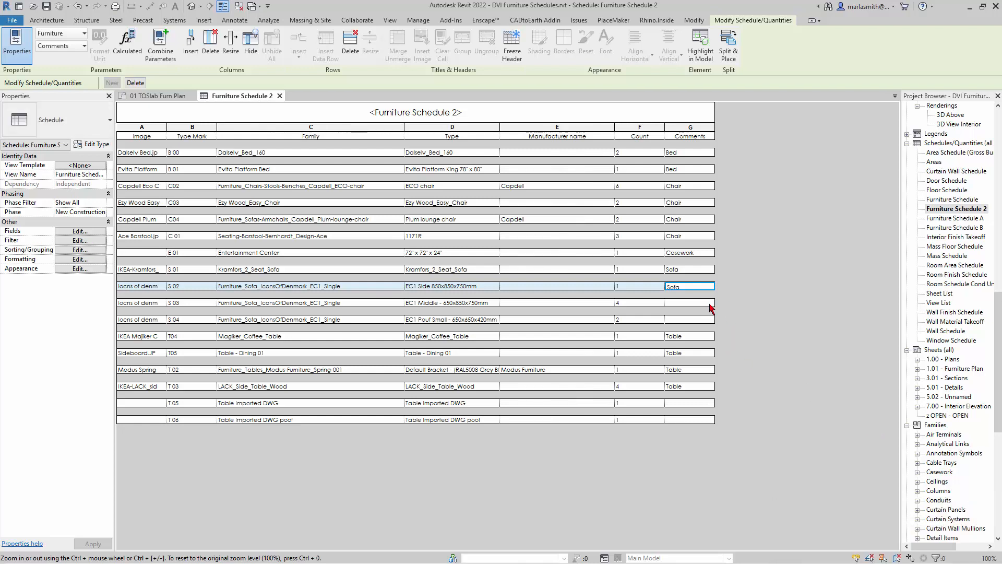
pyautogui.click(707, 303)
pyautogui.write('Sofa')
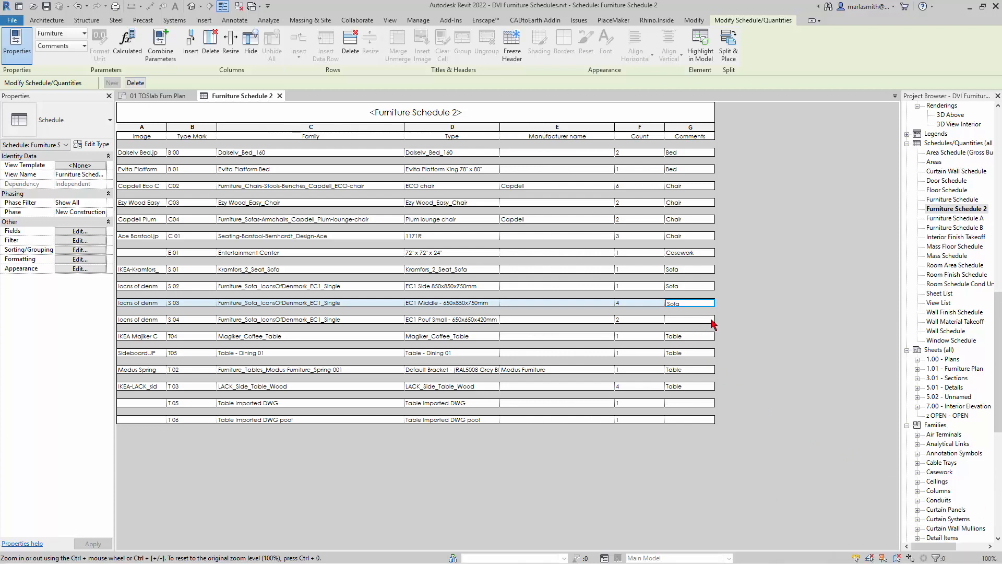
pyautogui.click(690, 319)
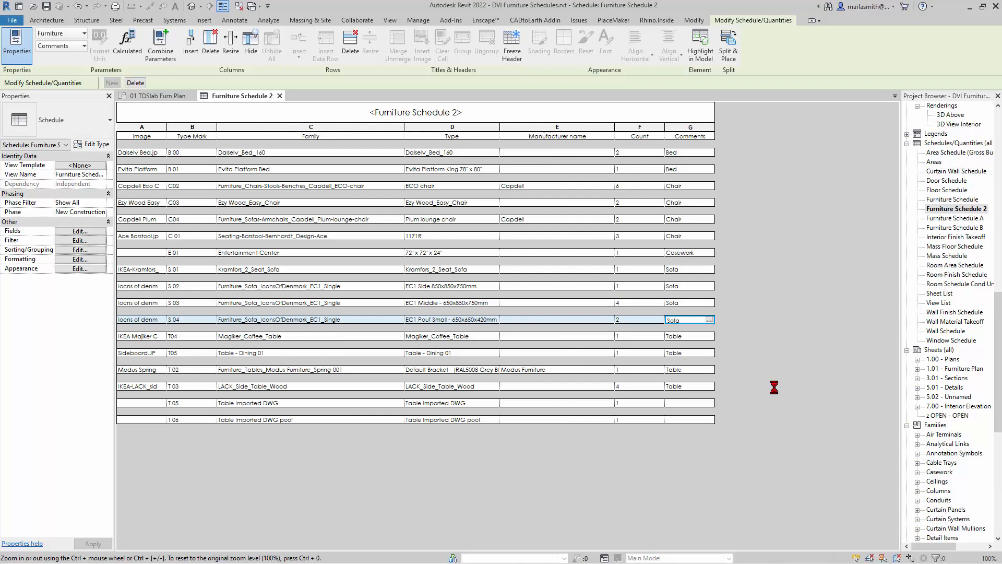
pyautogui.moveTo(762, 377)
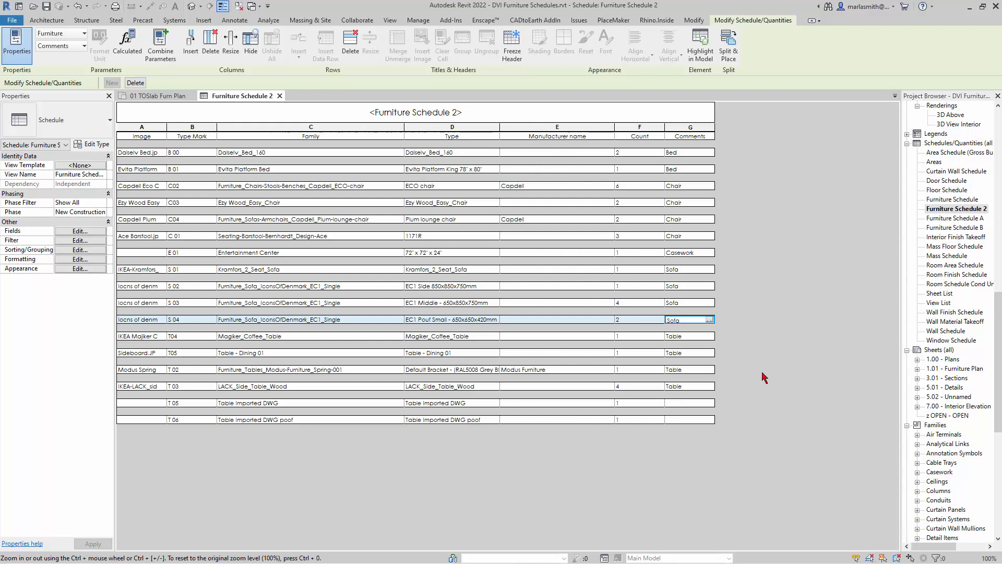
pyautogui.moveTo(711, 408)
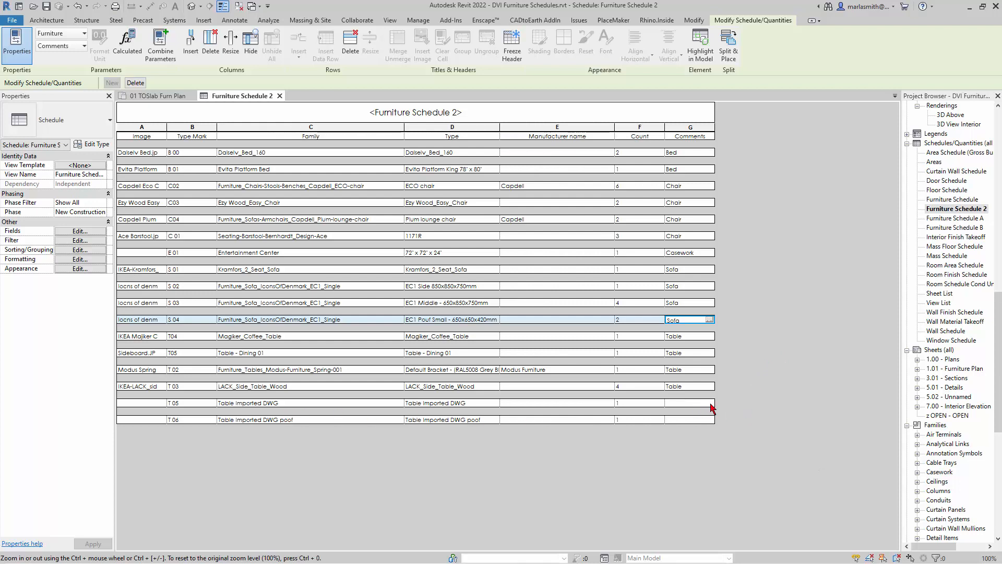
# Set the T.05 table's comment to Table.
pyautogui.click(689, 403)
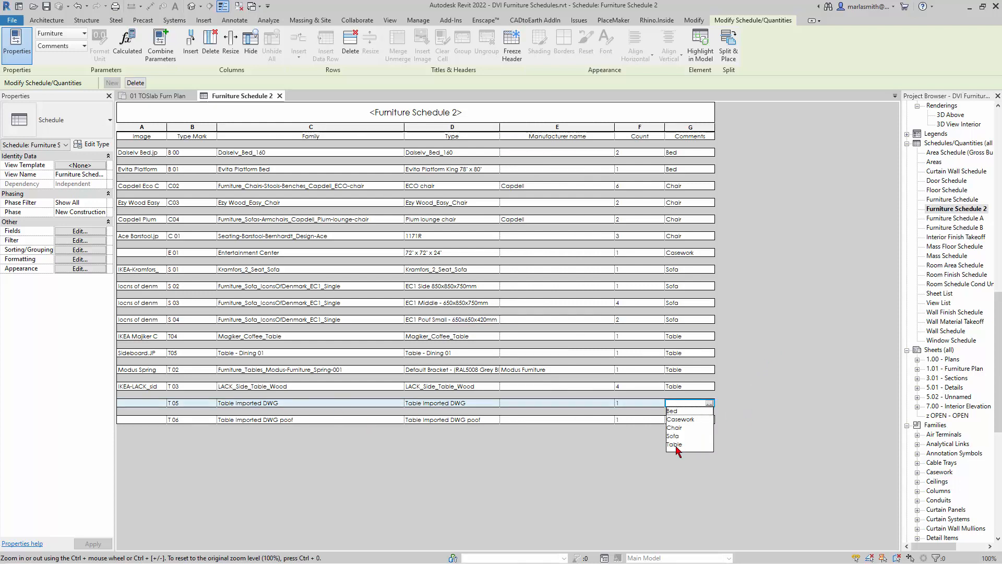
pyautogui.click(674, 444)
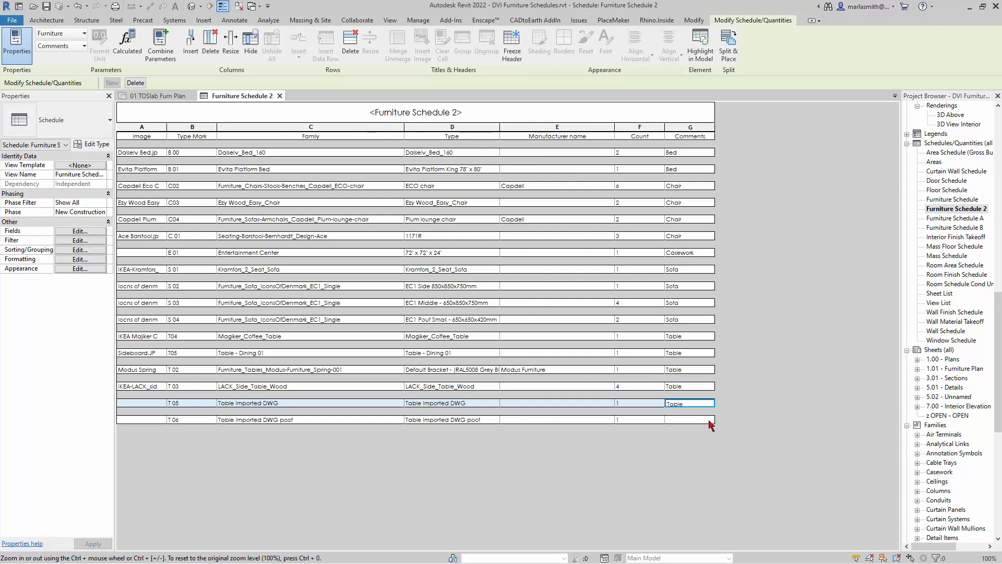
pyautogui.moveTo(759, 406)
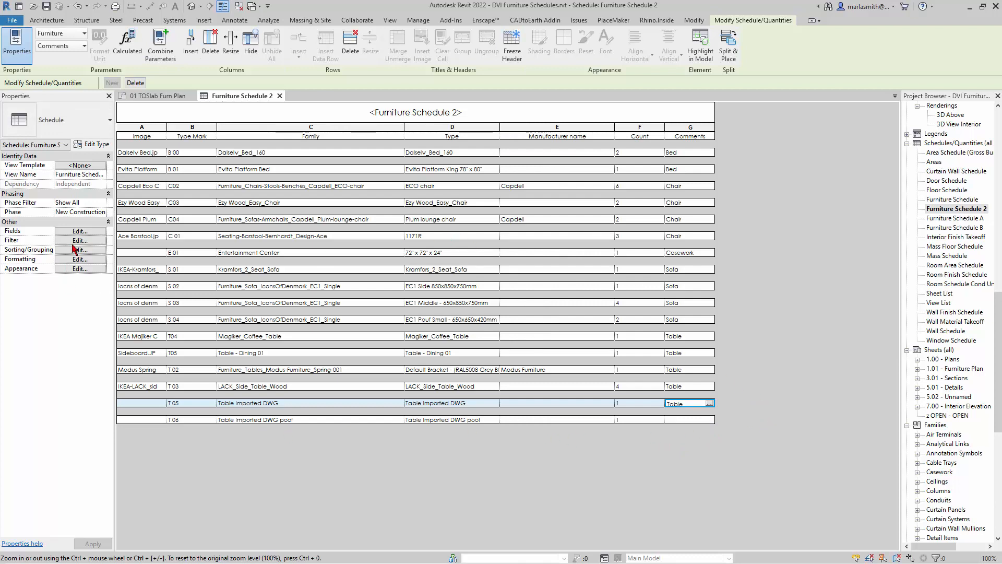
# Sort the schedule by Comments, then by Type Mark.
pyautogui.click(80, 249)
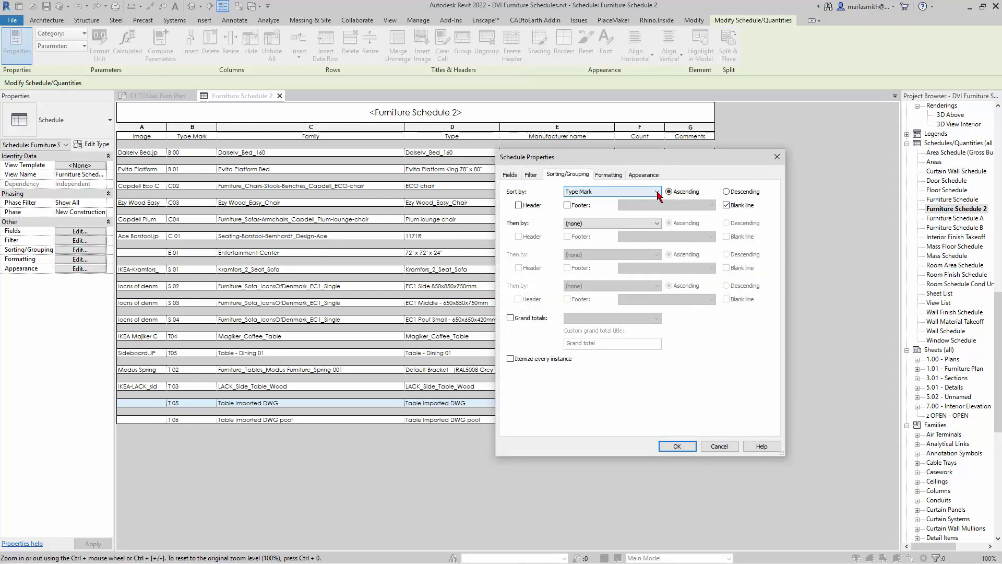
pyautogui.click(656, 192)
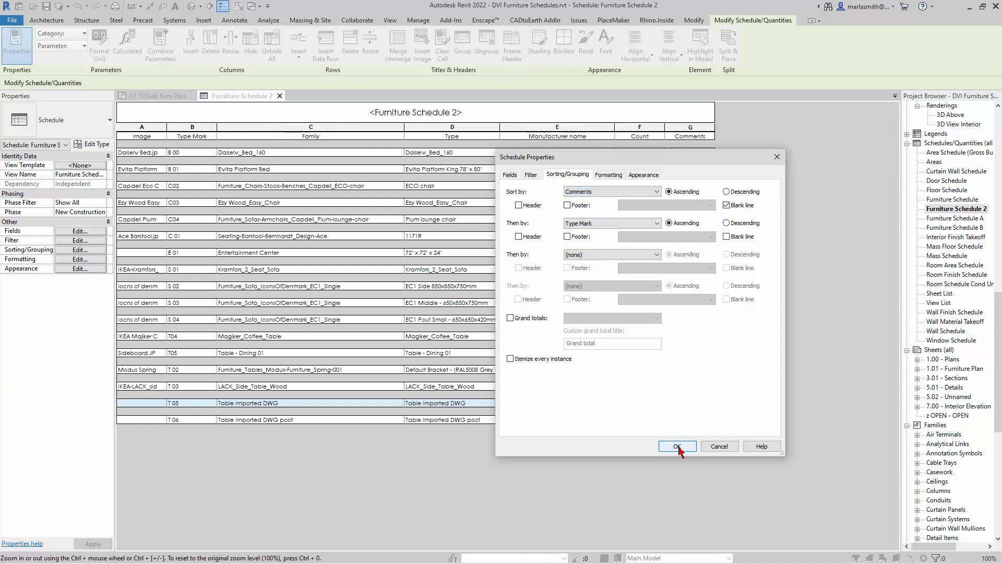
pyautogui.click(676, 446)
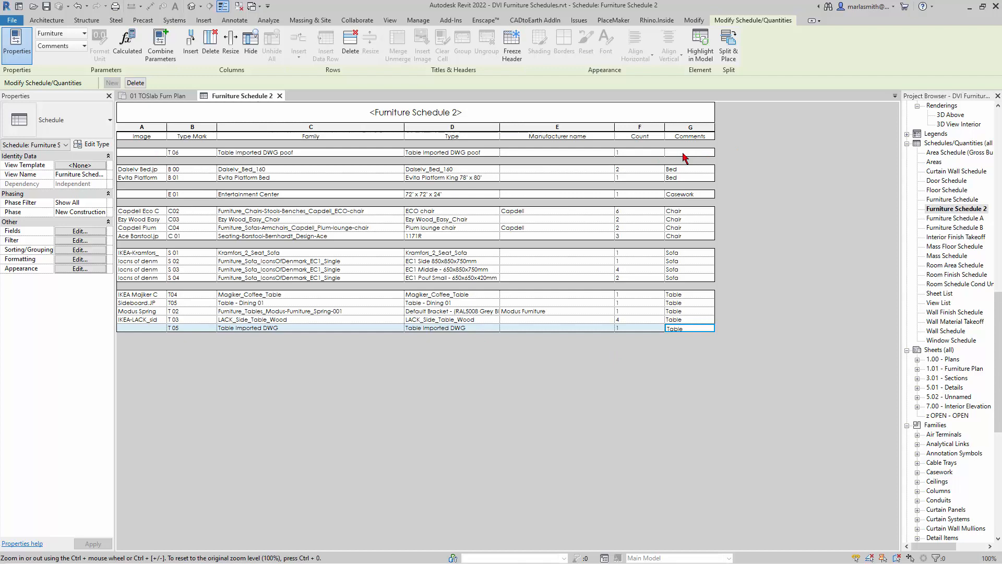
# Set the T.06 table's comment to Table.
pyautogui.click(708, 152)
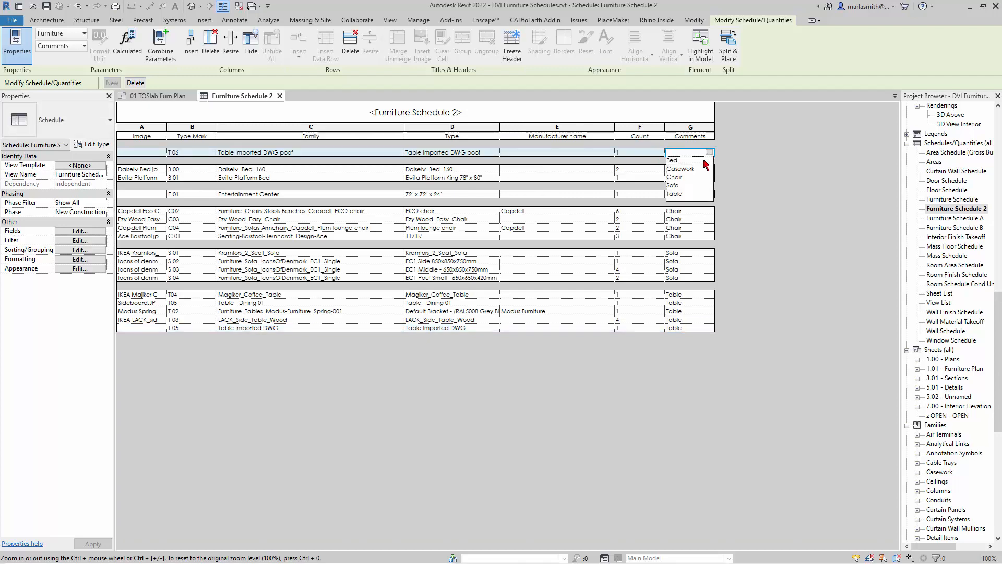
pyautogui.click(672, 161)
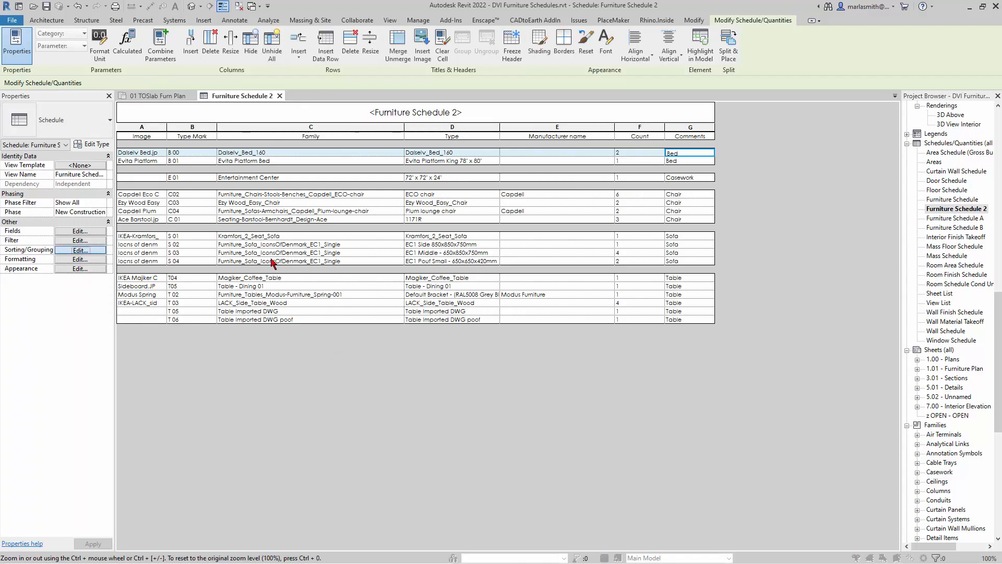
pyautogui.click(79, 249)
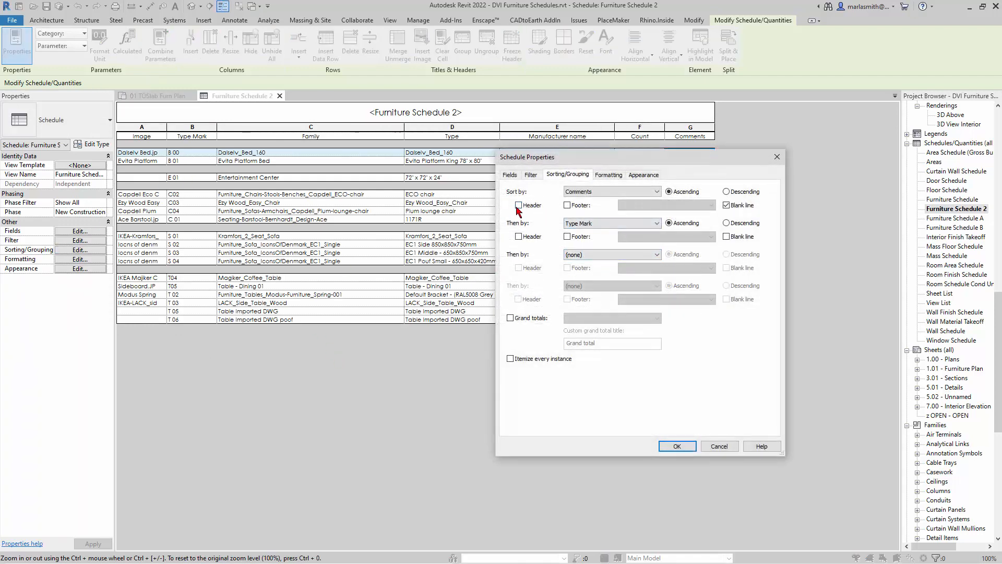
# Add a header per Comments group and hide the Comments column.
pyautogui.click(676, 446)
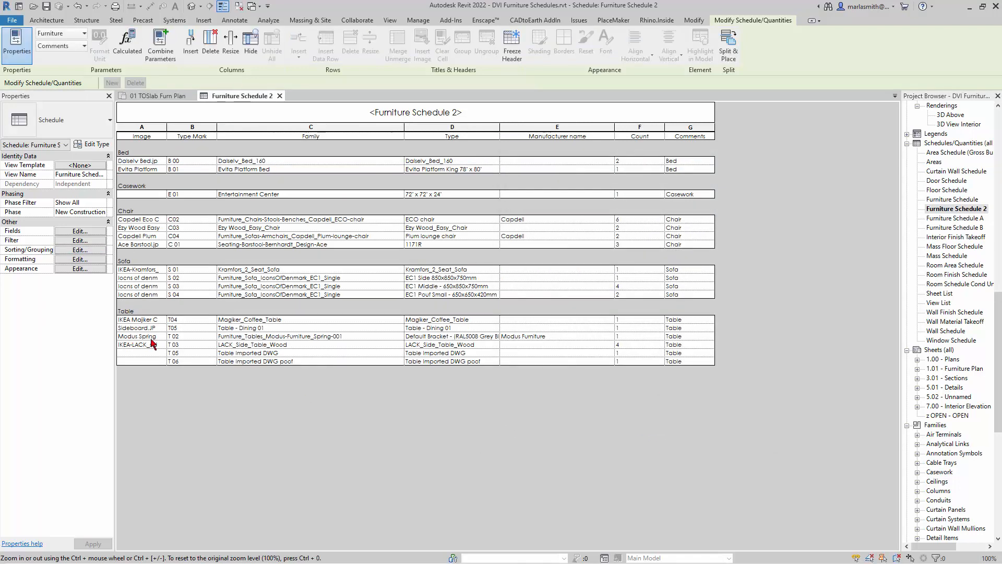
pyautogui.click(690, 135)
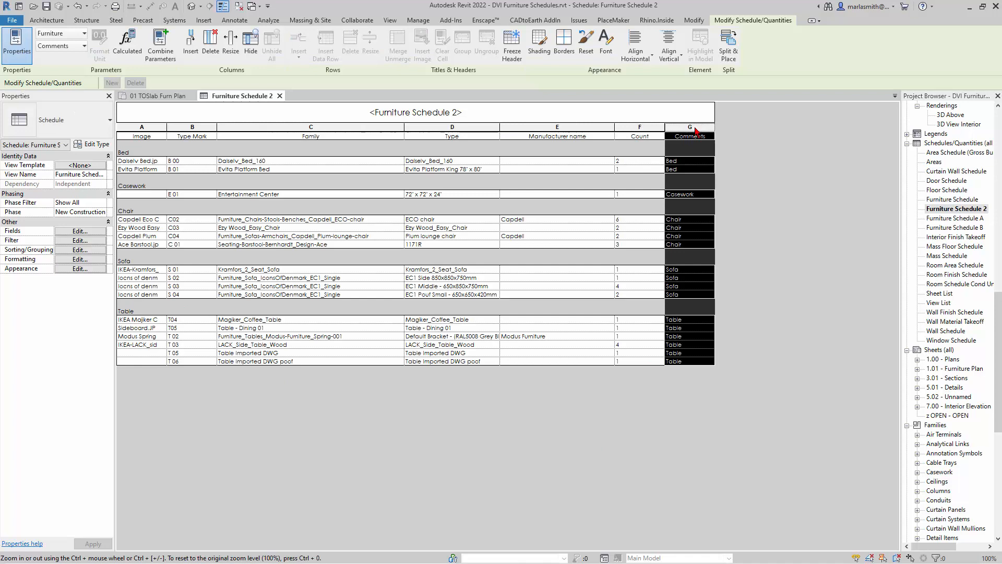
pyautogui.rightClick(689, 135)
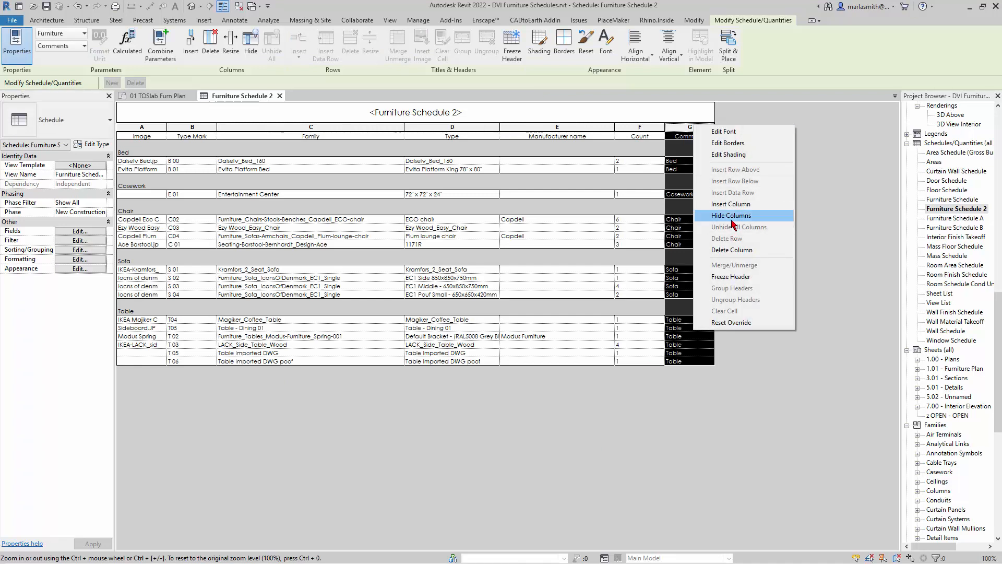
pyautogui.click(731, 215)
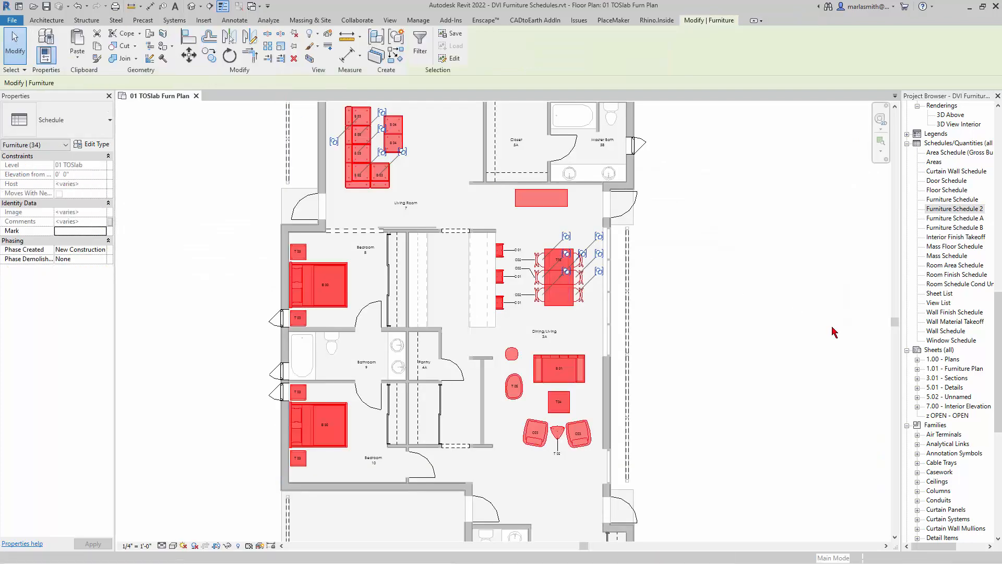
# Review sheet 1.01 - Furniture Plan, then reopen Furniture Schedule 2 from the Project Browser.
pyautogui.click(389, 20)
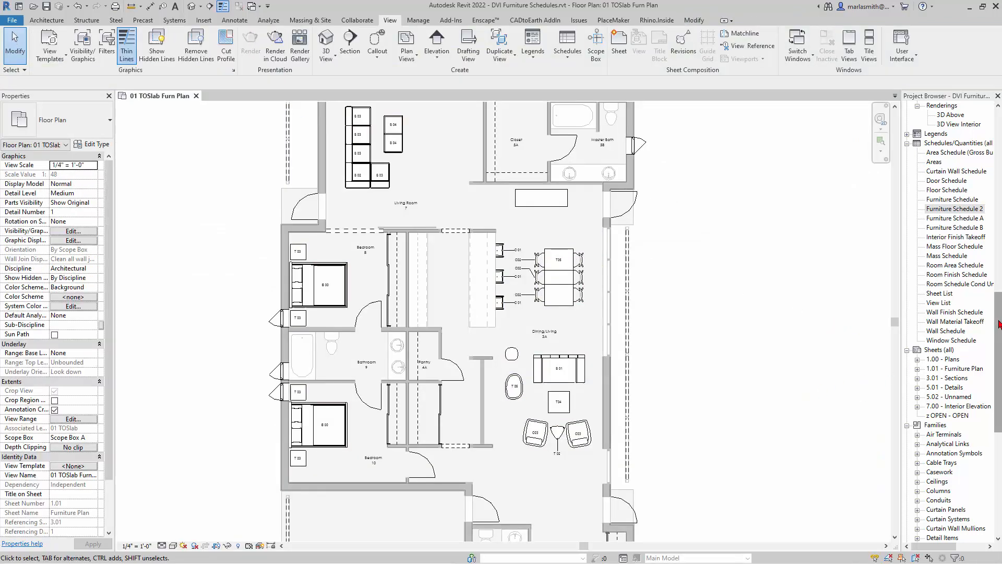
pyautogui.scroll(-3)
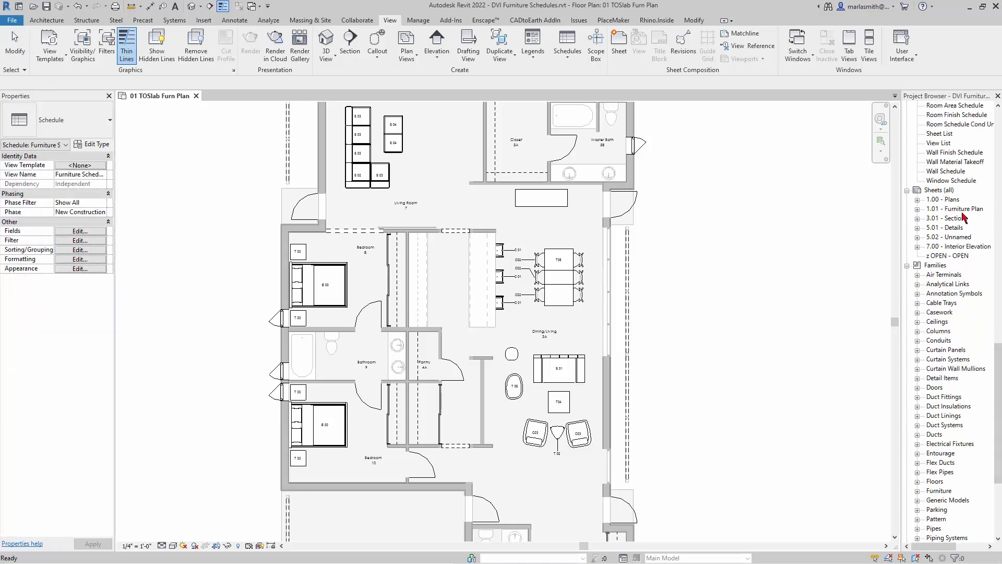
pyautogui.click(958, 208)
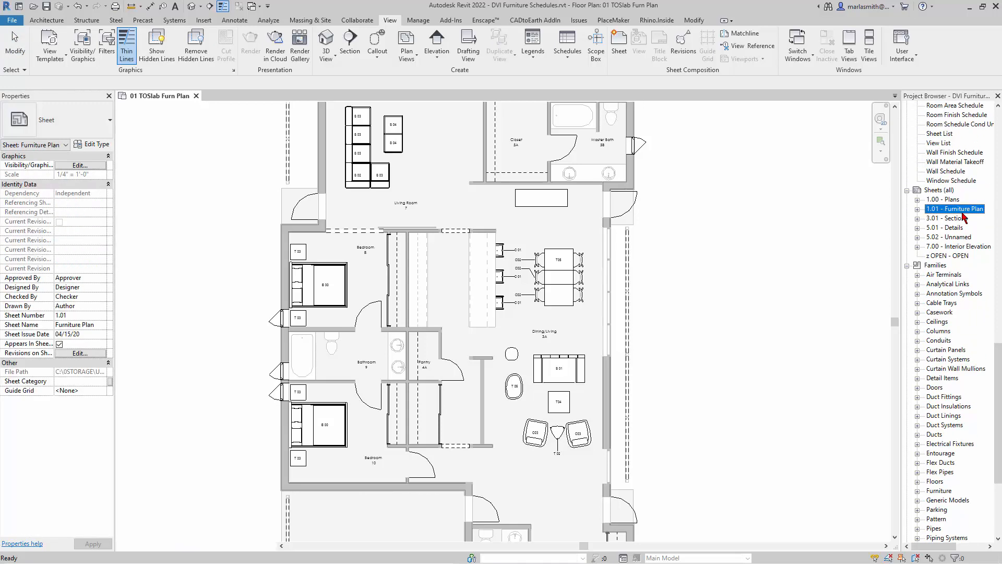
pyautogui.doubleClick(957, 209)
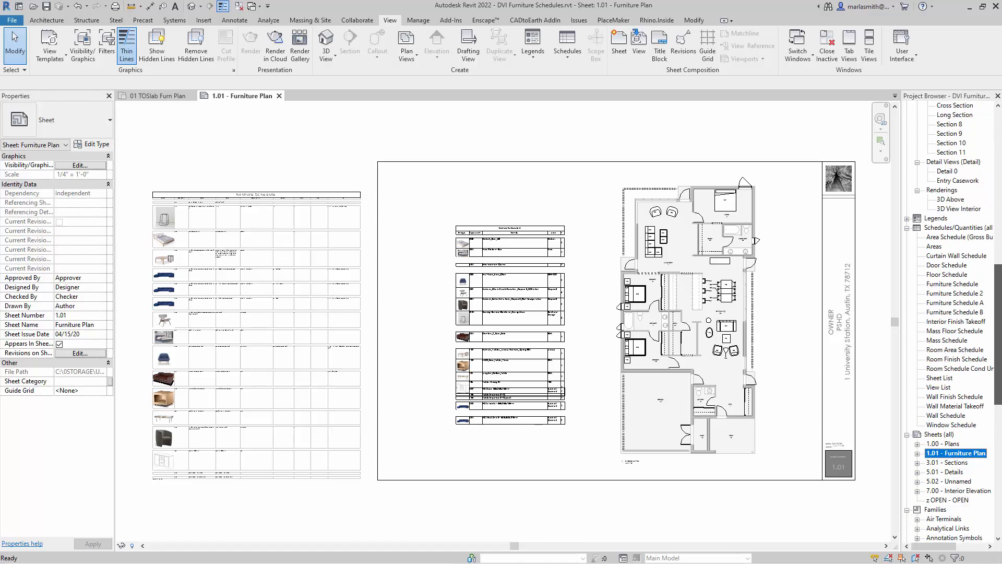
pyautogui.scroll(-3)
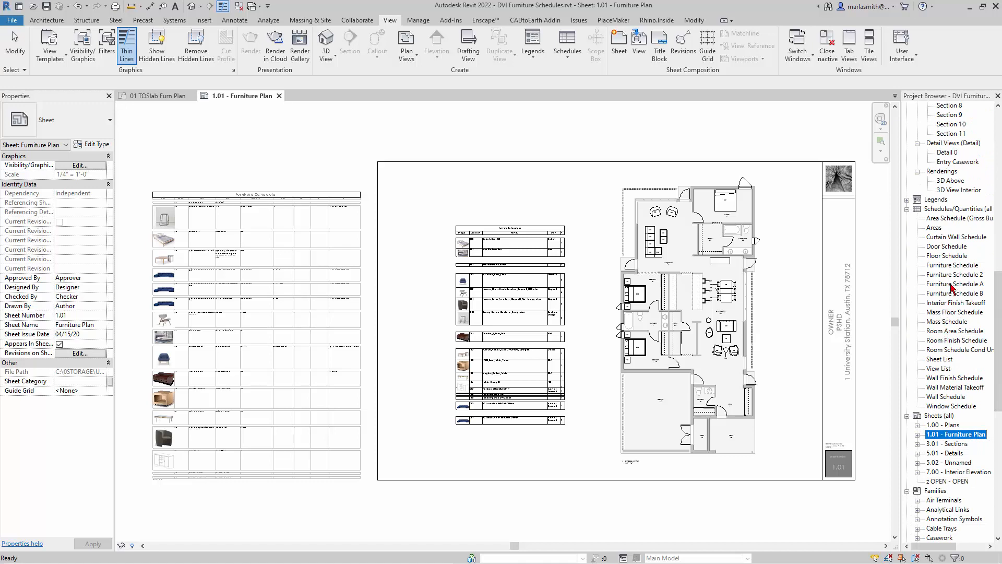
pyautogui.click(953, 274)
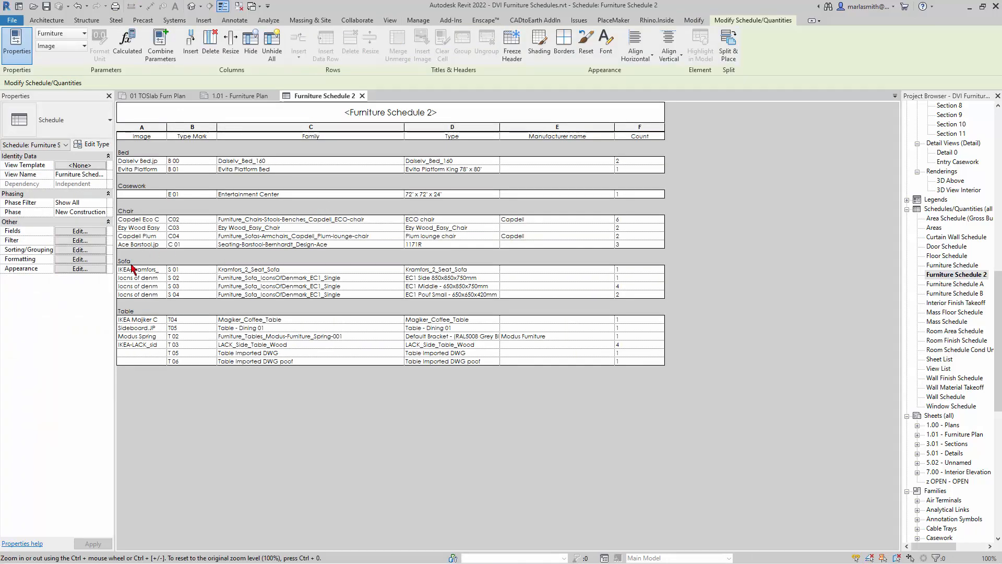
# Import Sideboard.JPG and set it as the Entertainment Center's image.
pyautogui.click(141, 195)
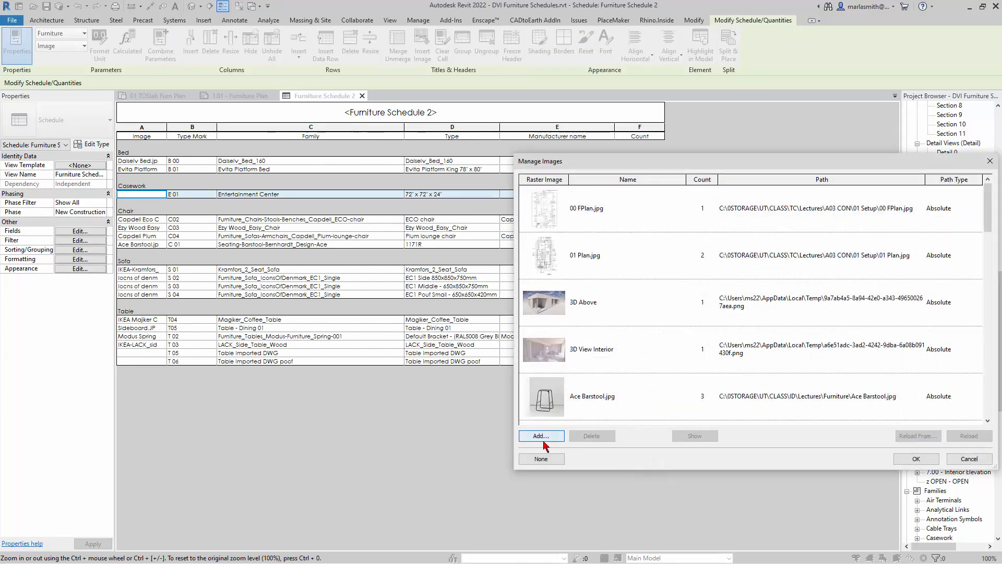
pyautogui.click(540, 435)
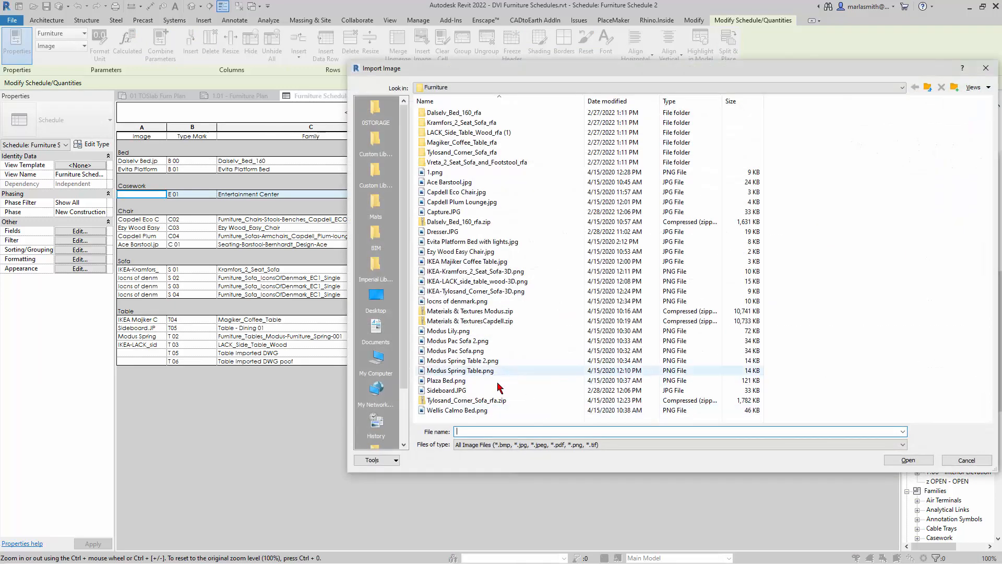
pyautogui.click(446, 389)
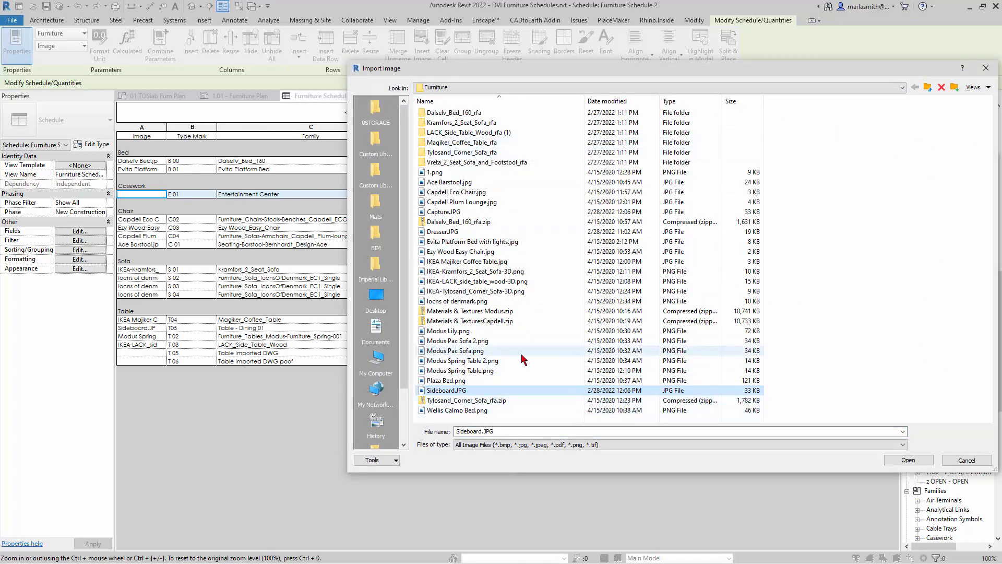
pyautogui.click(907, 459)
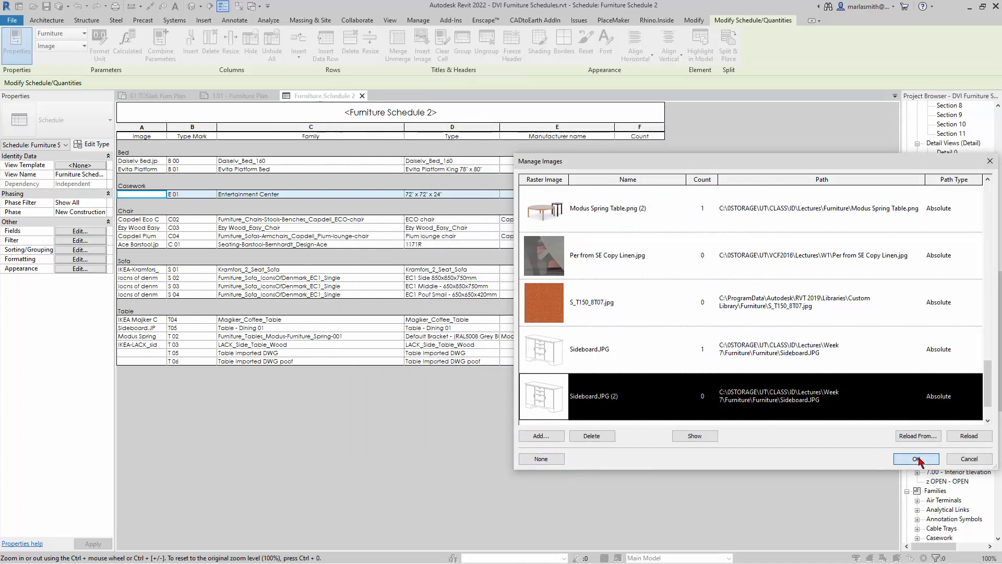
pyautogui.click(915, 458)
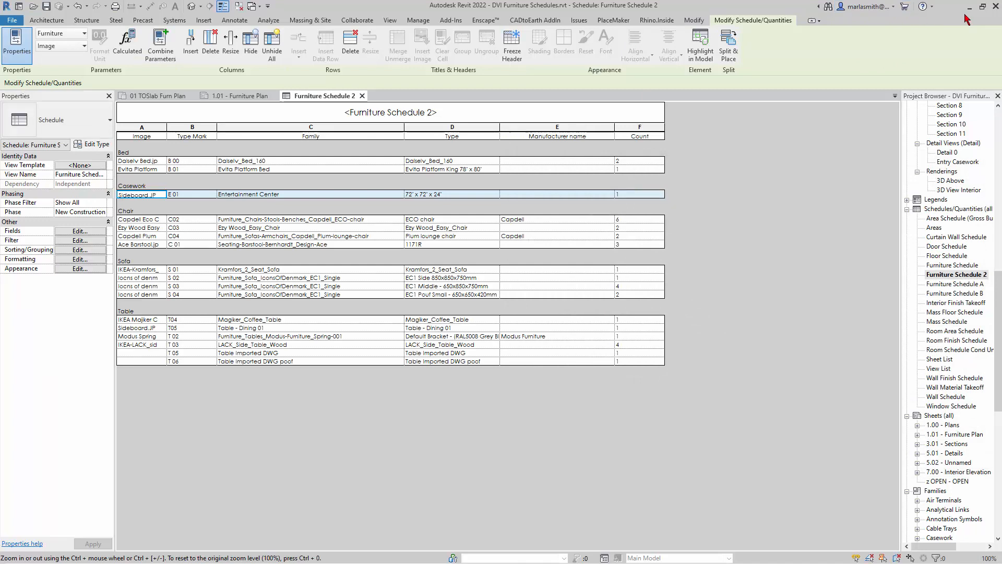
pyautogui.moveTo(250, 95)
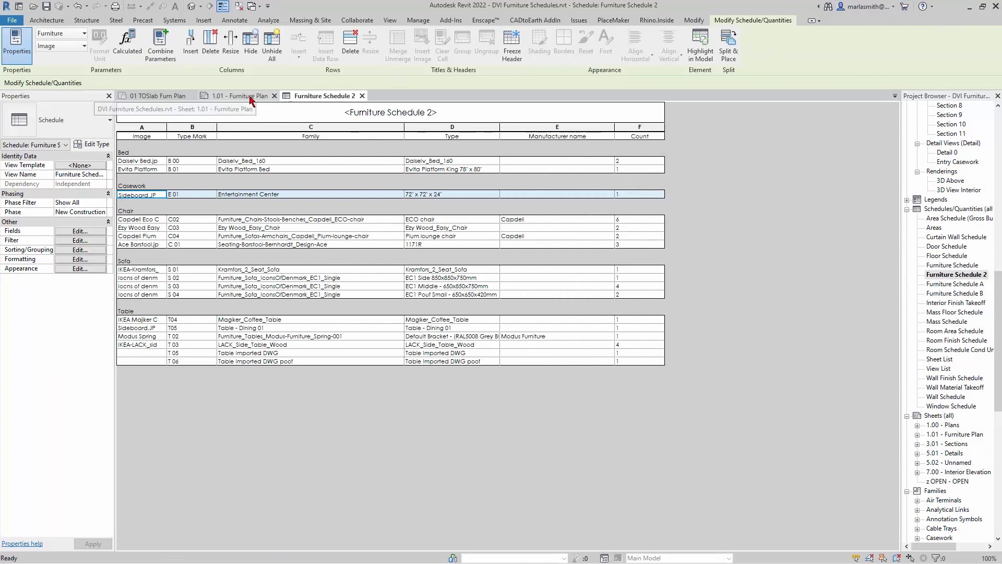
# Widen the Family column of the placed schedule on the 1.01 Furniture Plan sheet using its grip.
pyautogui.click(240, 95)
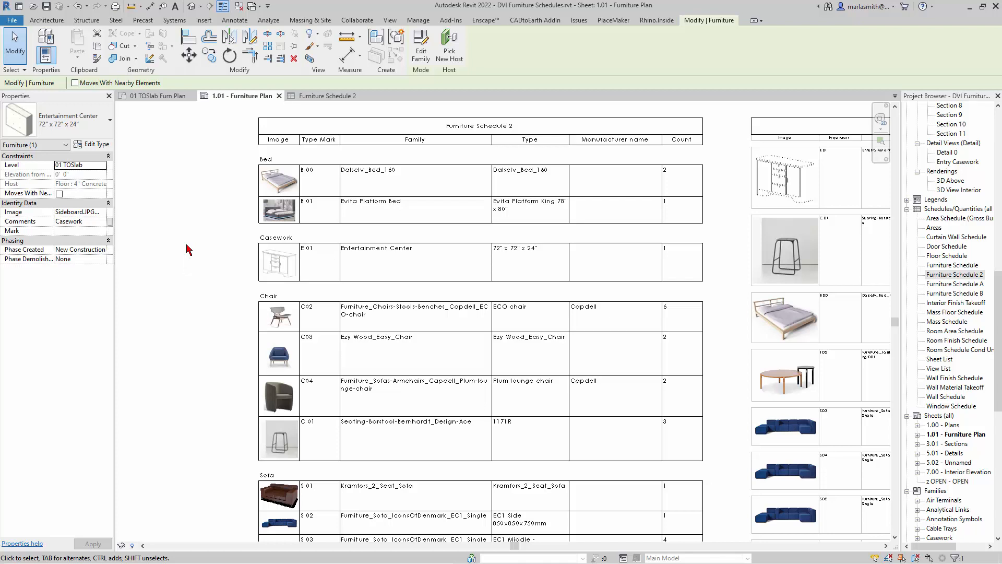
pyautogui.moveTo(186, 249)
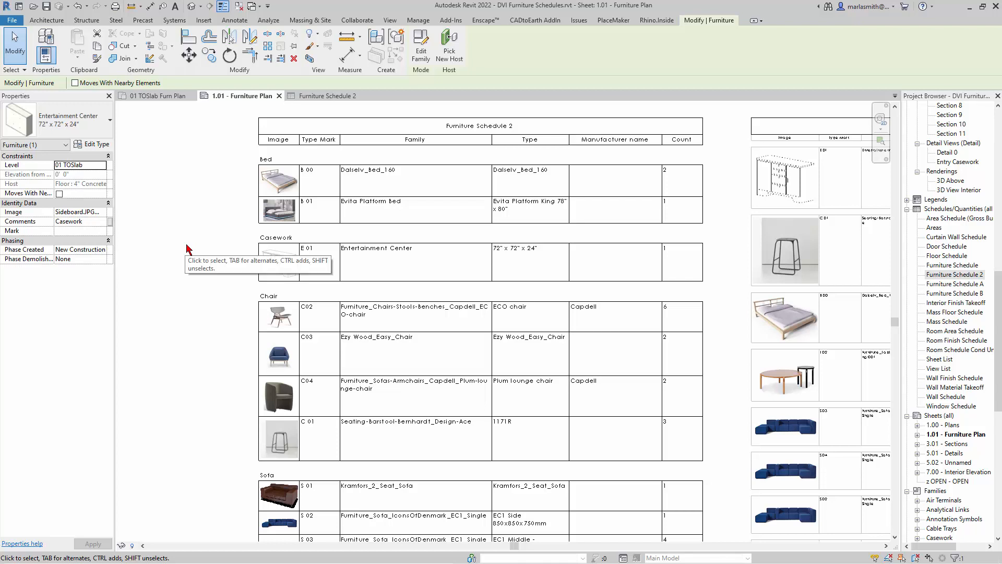
pyautogui.click(502, 139)
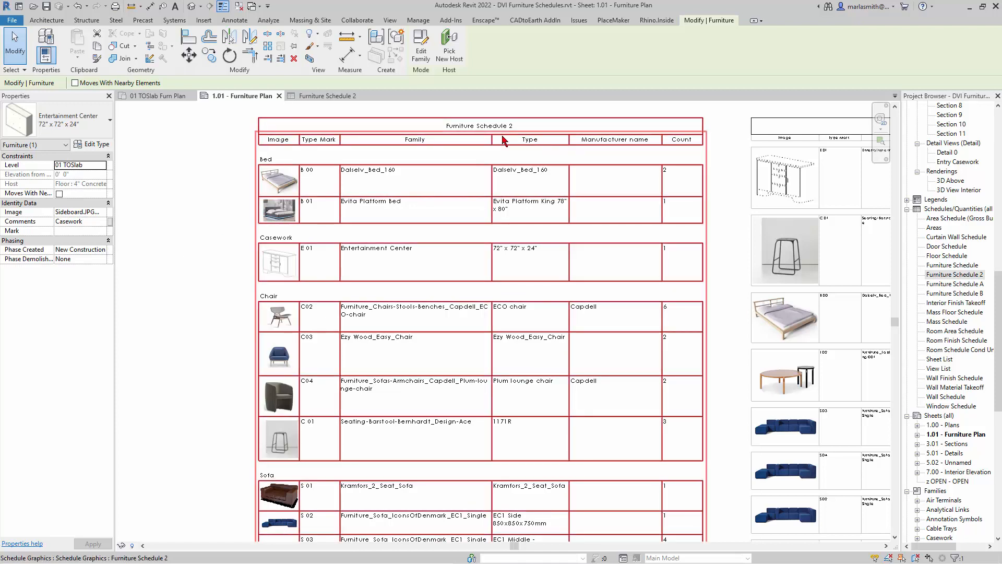
pyautogui.click(478, 126)
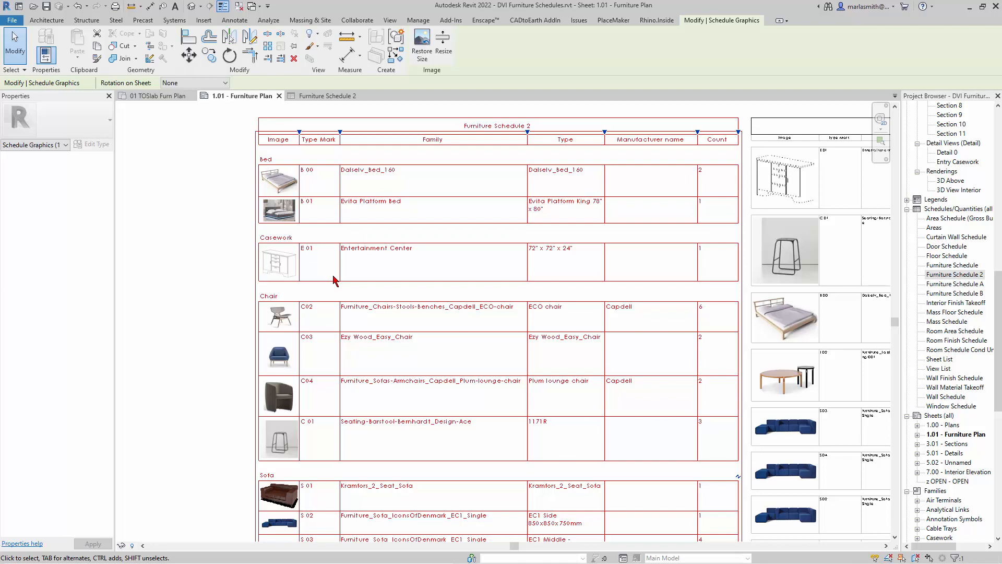
pyautogui.moveTo(355, 193)
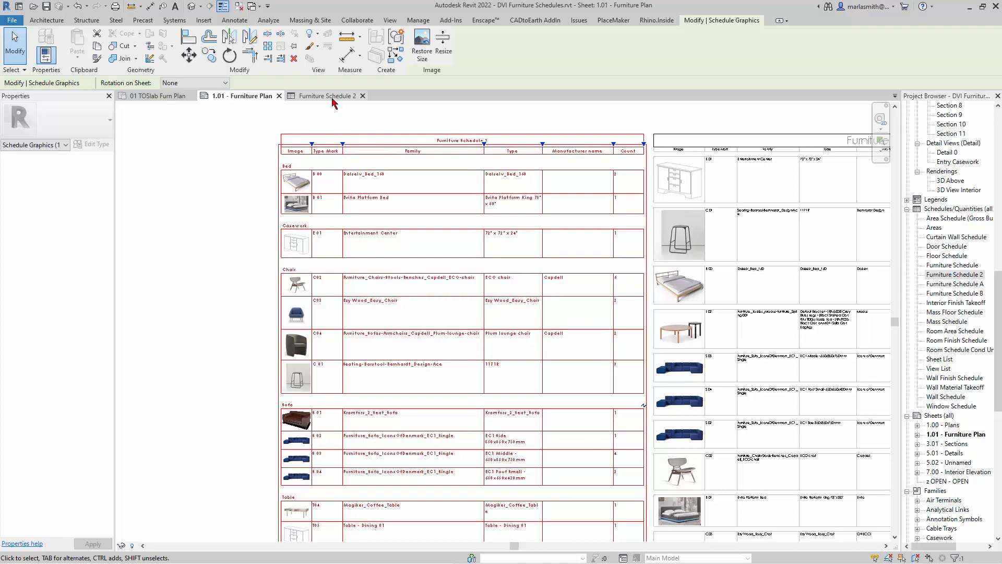
pyautogui.click(326, 95)
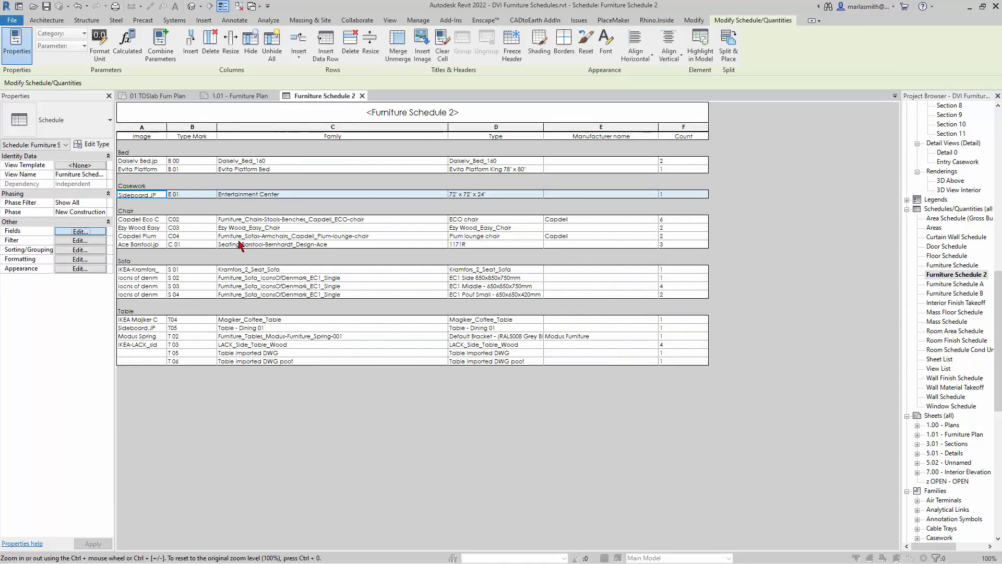
# Remove the Family and Manufacturer name fields from the schedule and view the narrower schedule on the sheet.
pyautogui.click(79, 231)
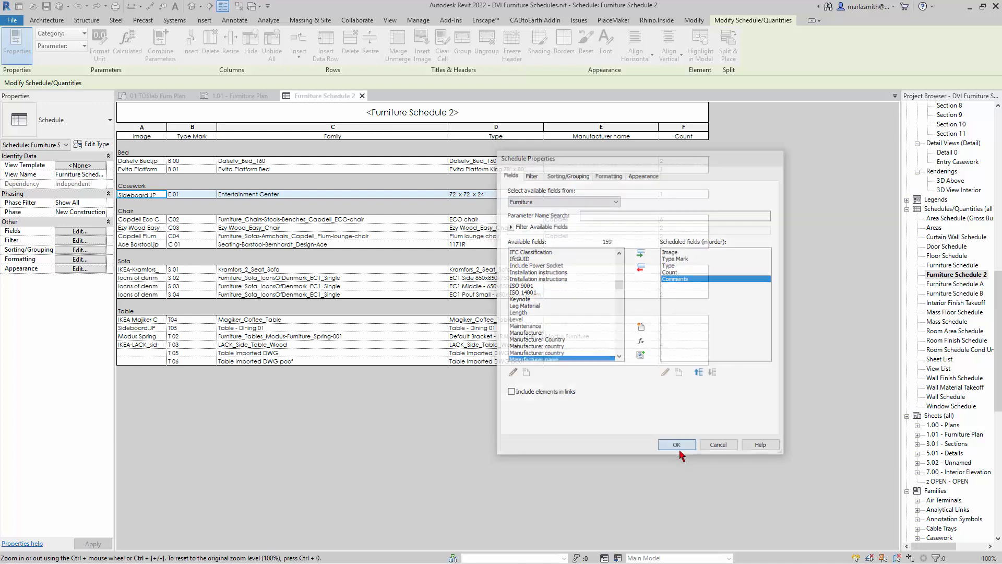
pyautogui.click(677, 445)
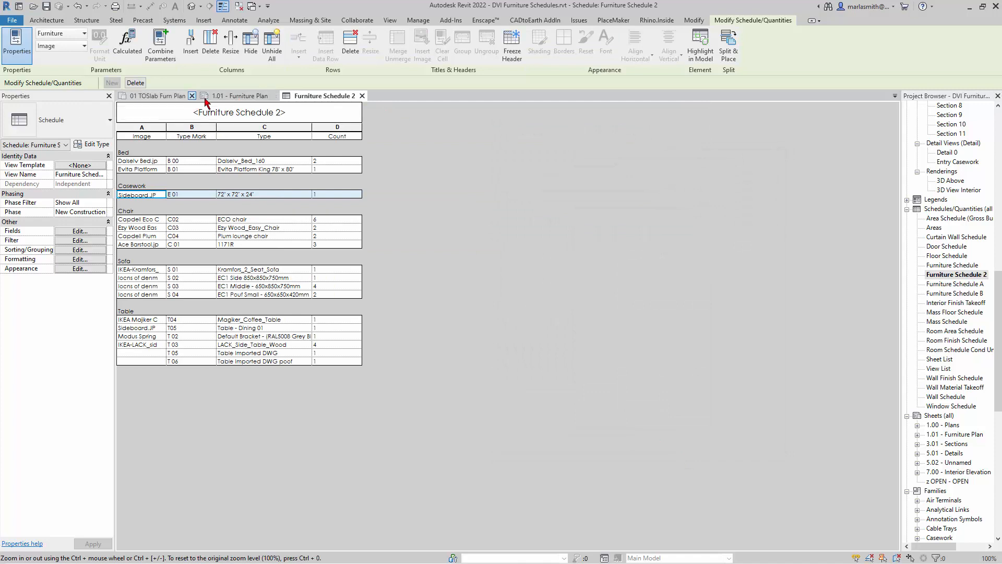
pyautogui.click(242, 96)
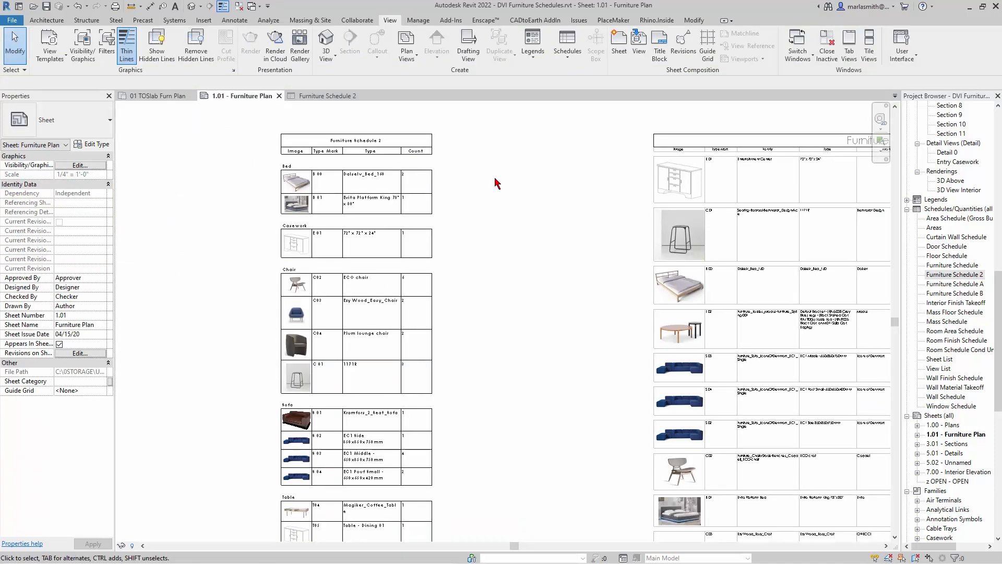
pyautogui.click(307, 178)
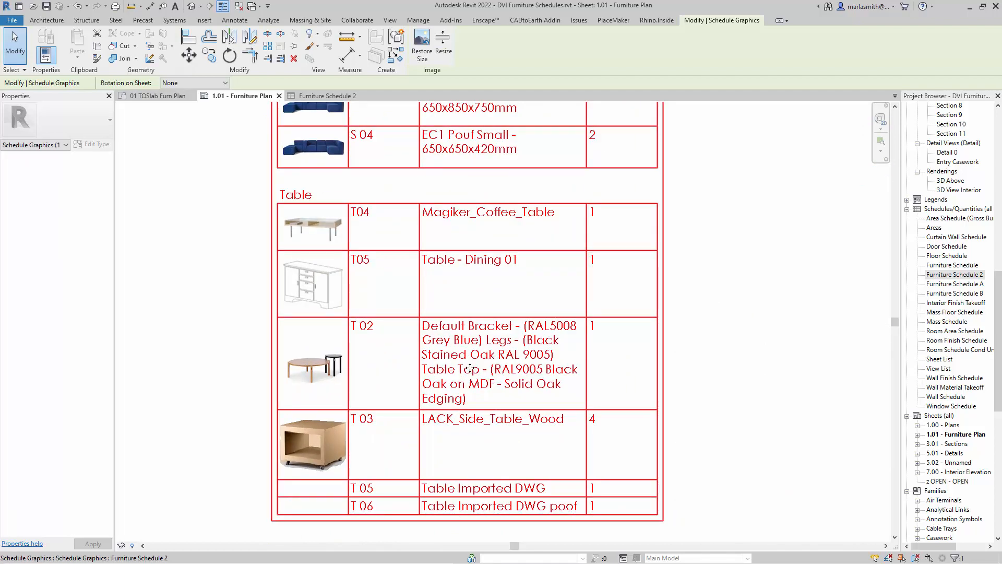
pyautogui.moveTo(424, 393)
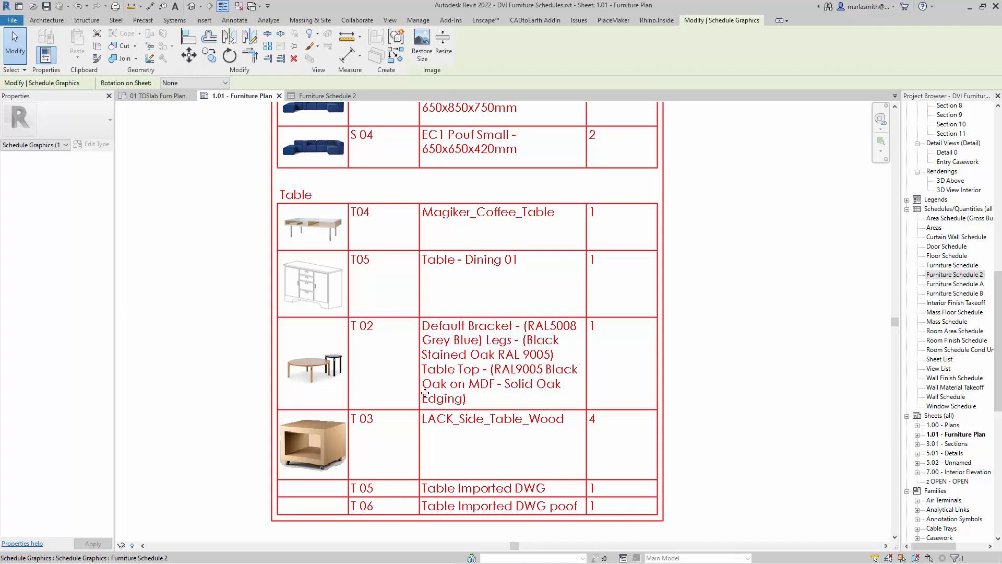